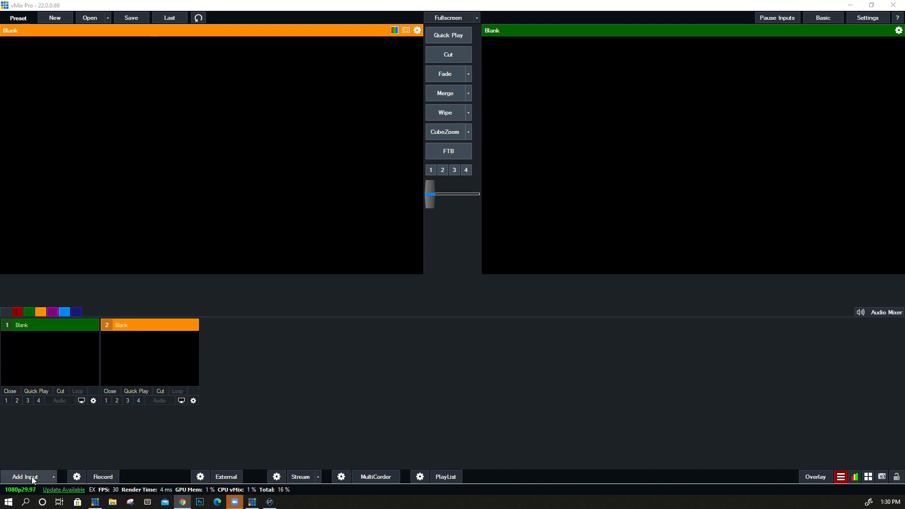
# Add the NewsHD3 headline-and-description lower-third title as input 1
pyautogui.click(26, 476)
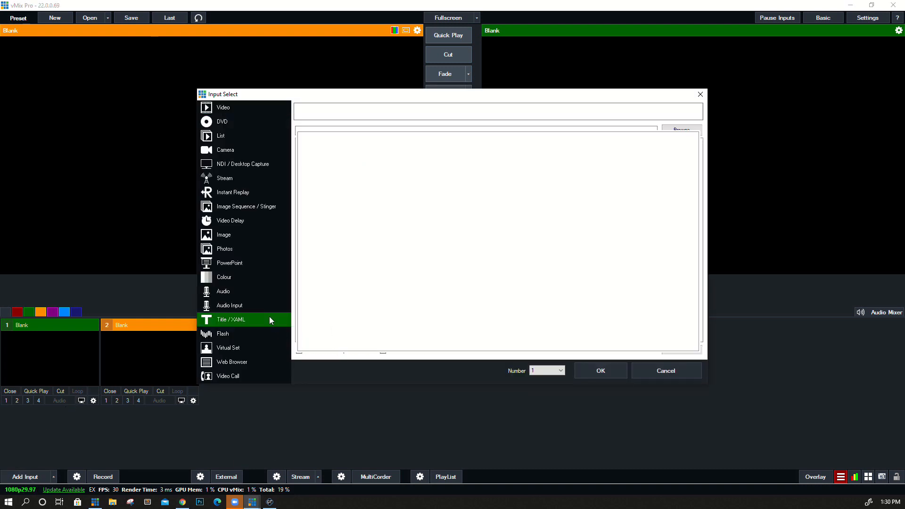
pyautogui.click(231, 319)
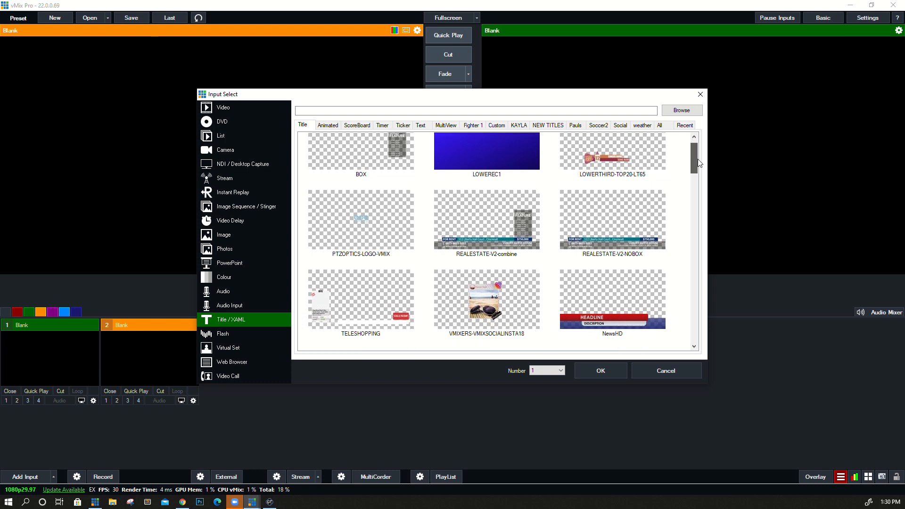
pyautogui.doubleClick(612, 299)
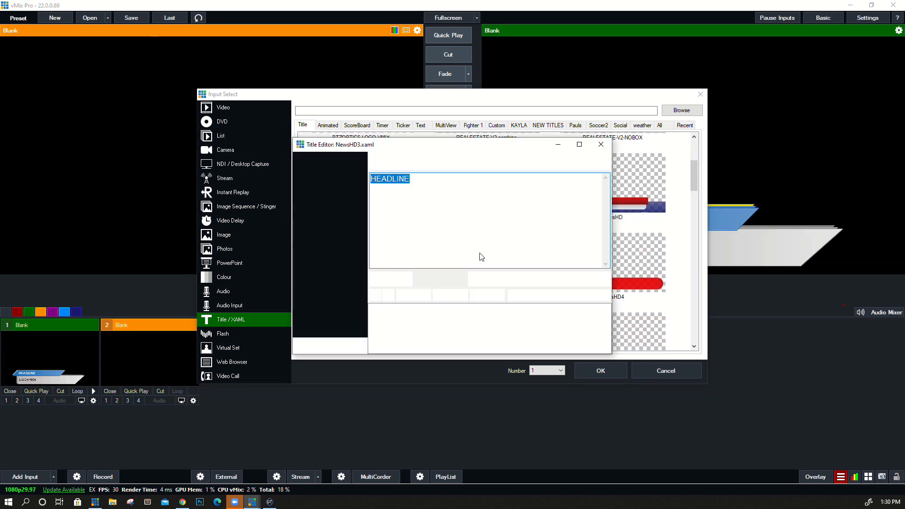
pyautogui.click(600, 370)
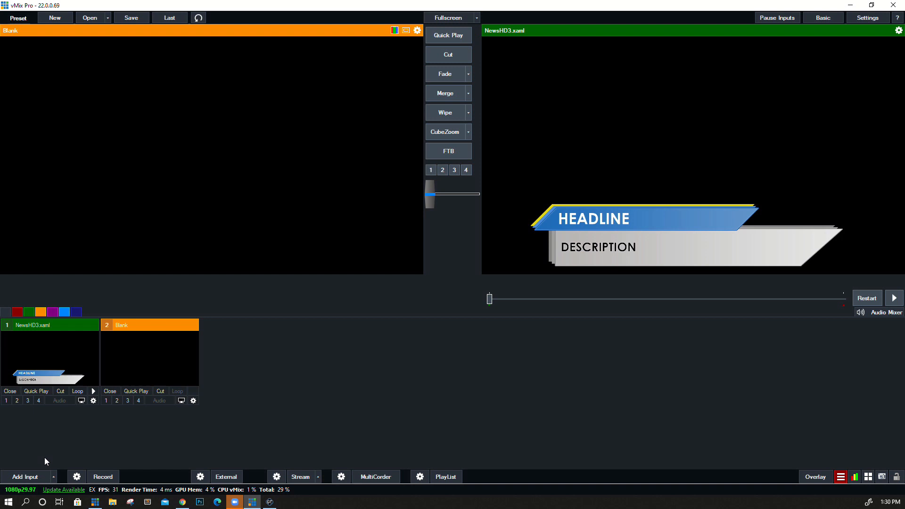
# Add the TickerHD2 scrolling ticker title from the Ticker templates as input 2
pyautogui.click(26, 476)
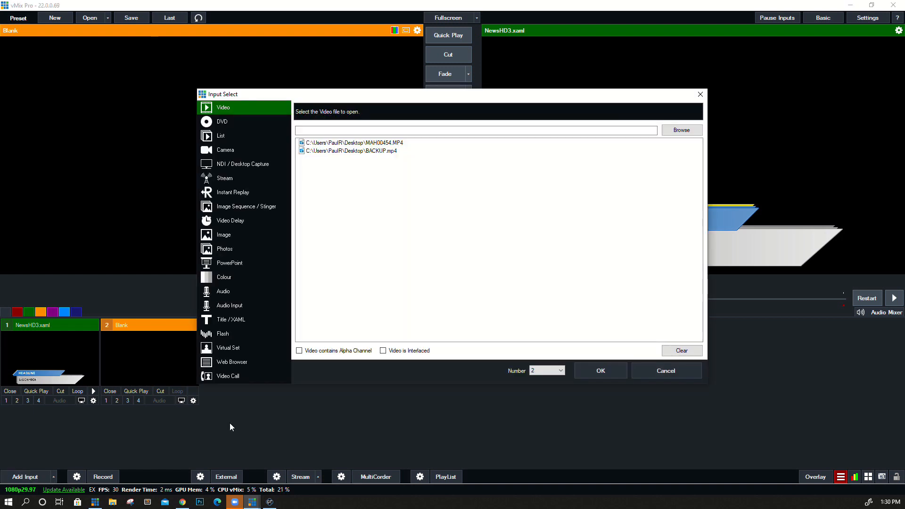
pyautogui.moveTo(248, 322)
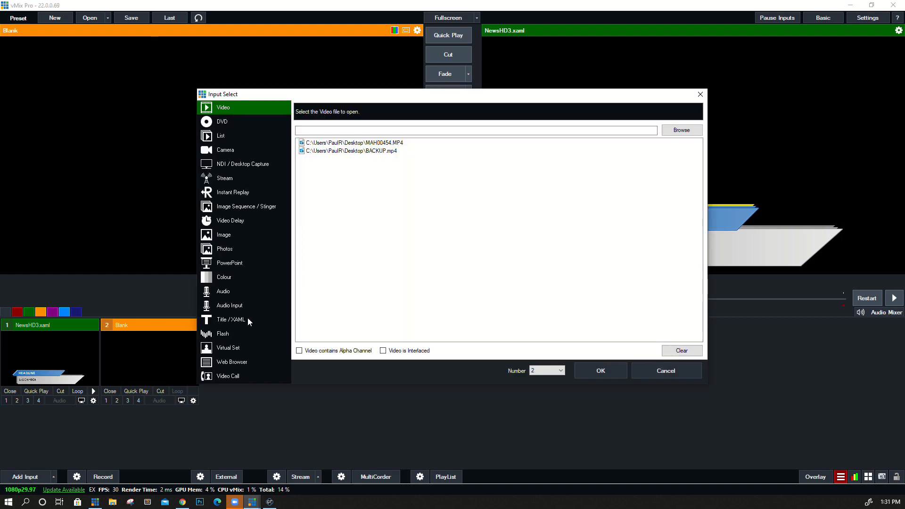
pyautogui.click(230, 319)
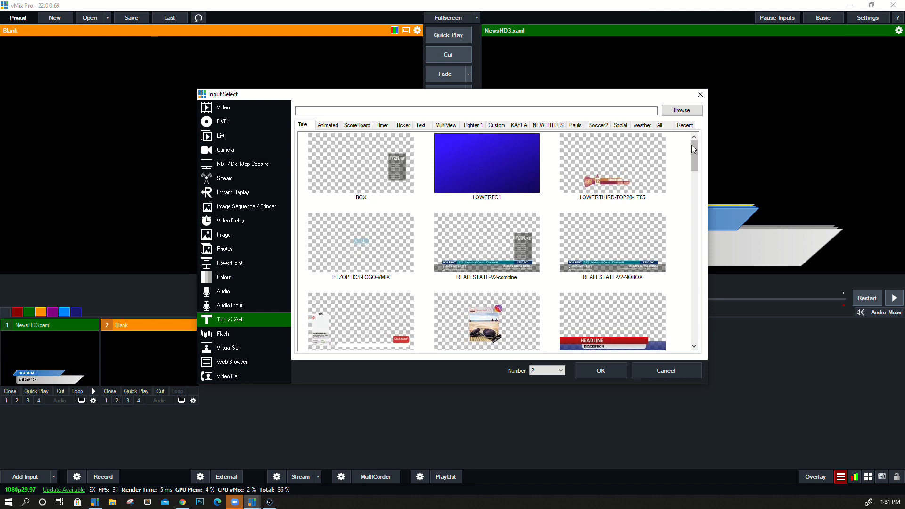
pyautogui.scroll(-3)
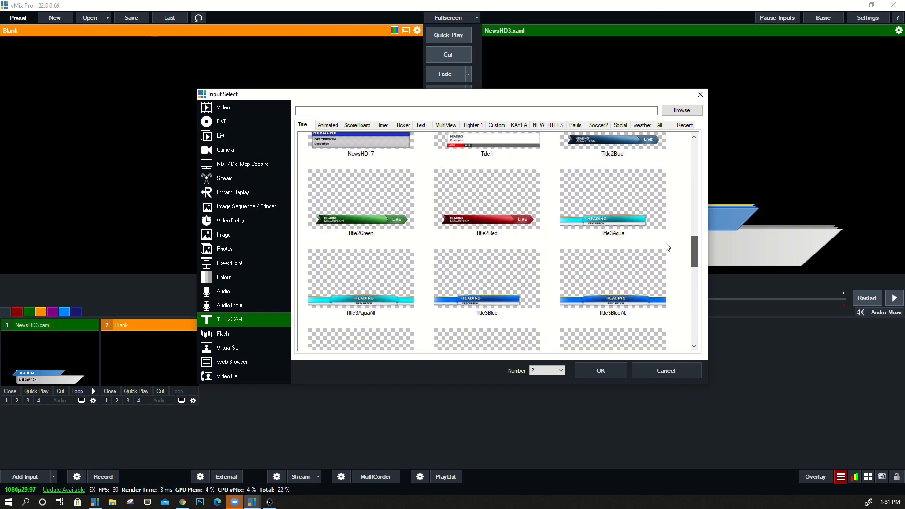
pyautogui.scroll(-3)
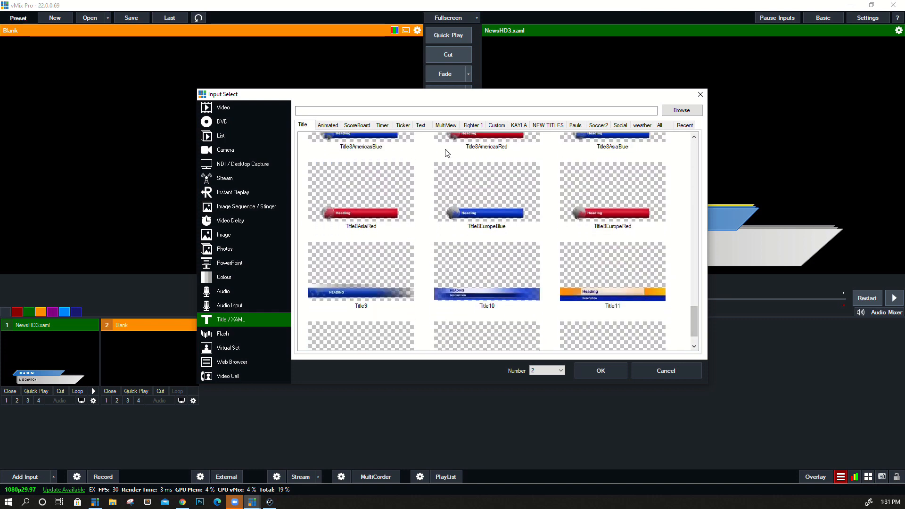
pyautogui.click(403, 125)
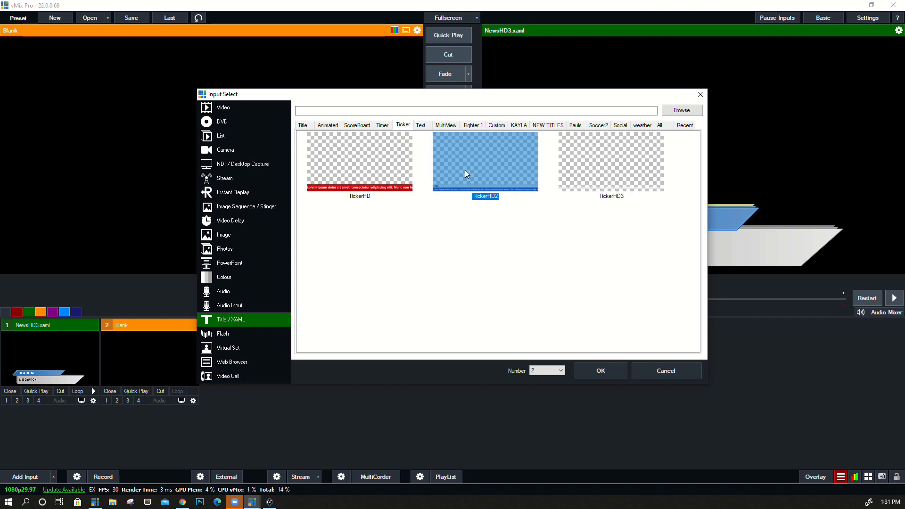
pyautogui.click(600, 370)
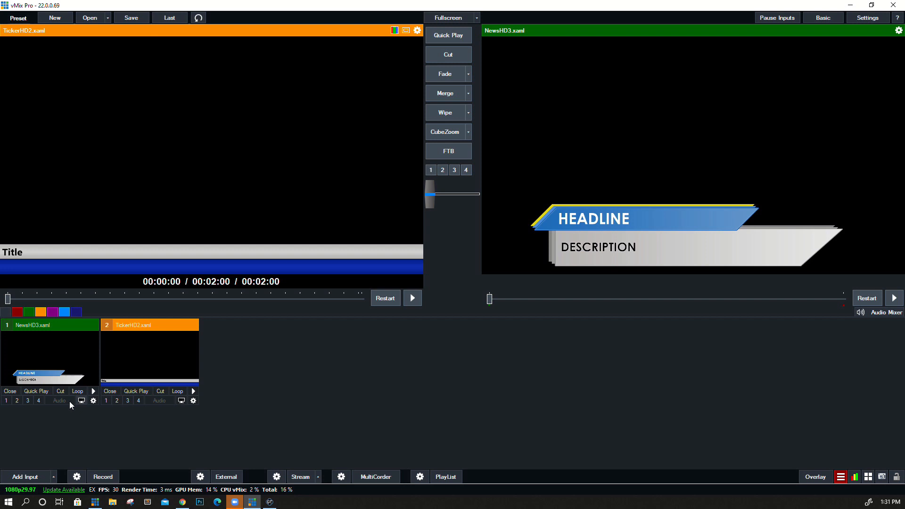
# Add the MAH00454.MP4 video clip as input 3 and put it on air
pyautogui.click(26, 476)
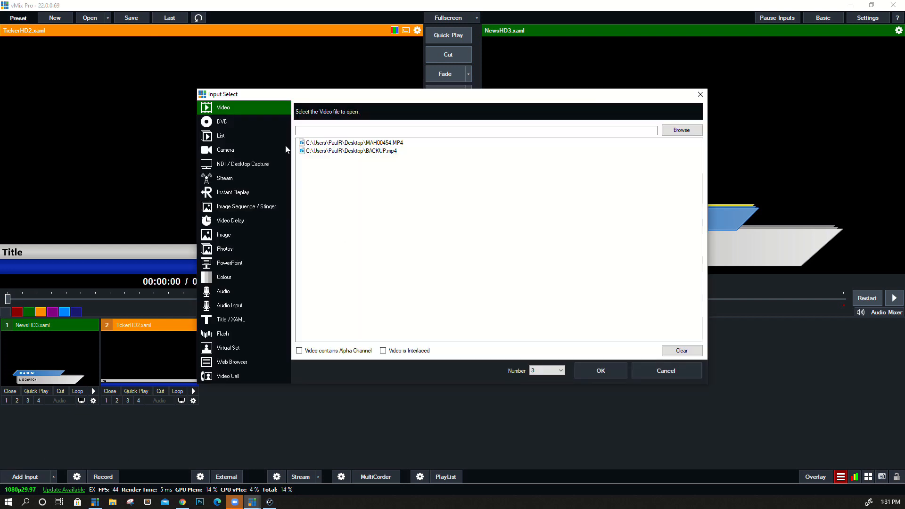
pyautogui.click(600, 370)
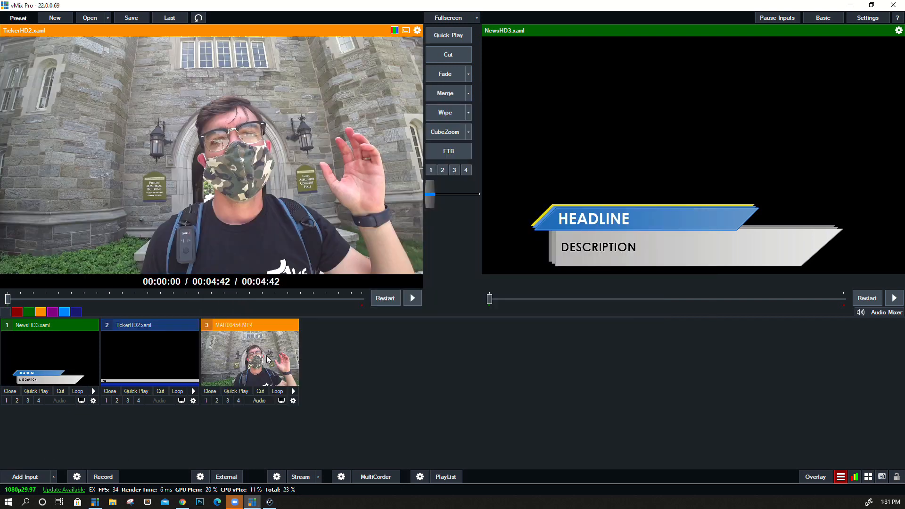
pyautogui.click(260, 390)
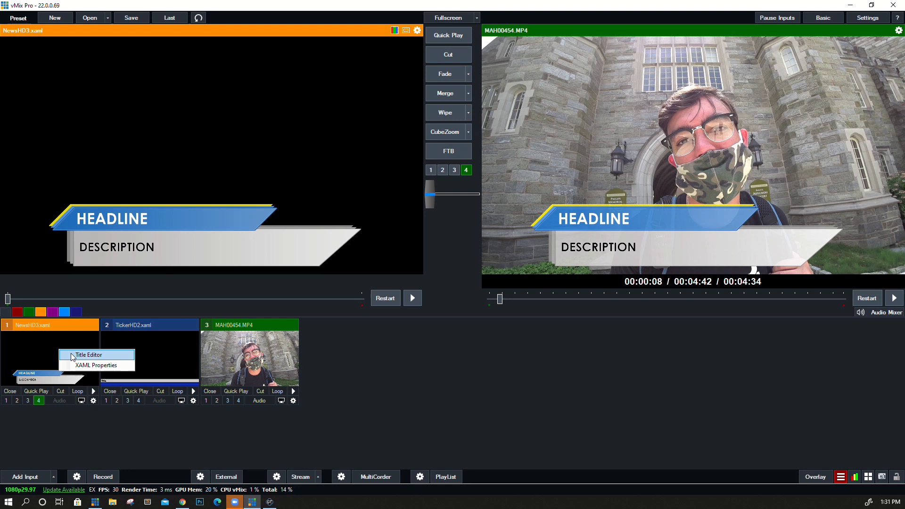
# Replace the NewsHD3 headline text with EXAMPLE in the Title Editor
pyautogui.click(89, 354)
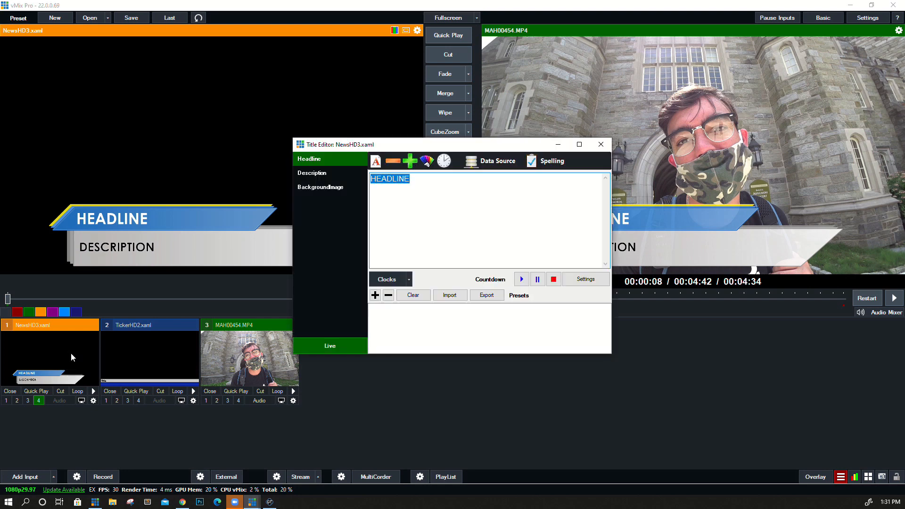
pyautogui.click(488, 223)
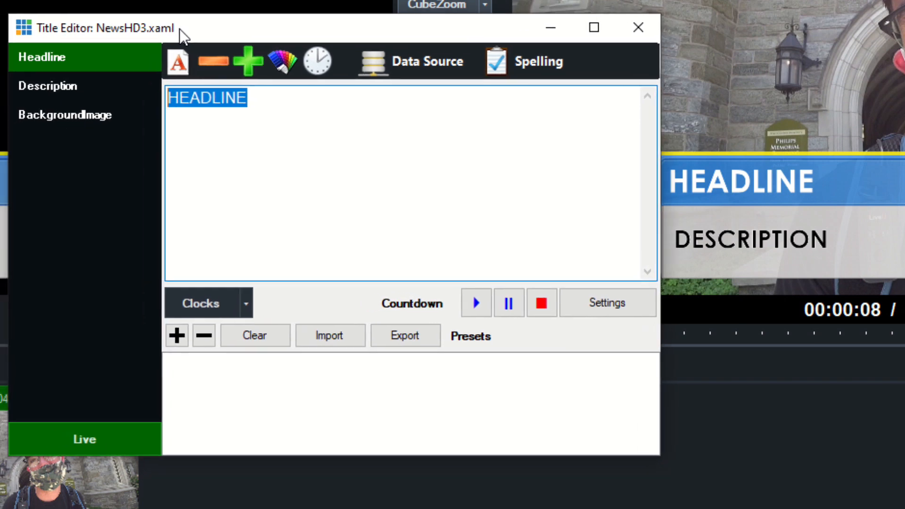
pyautogui.write('E')
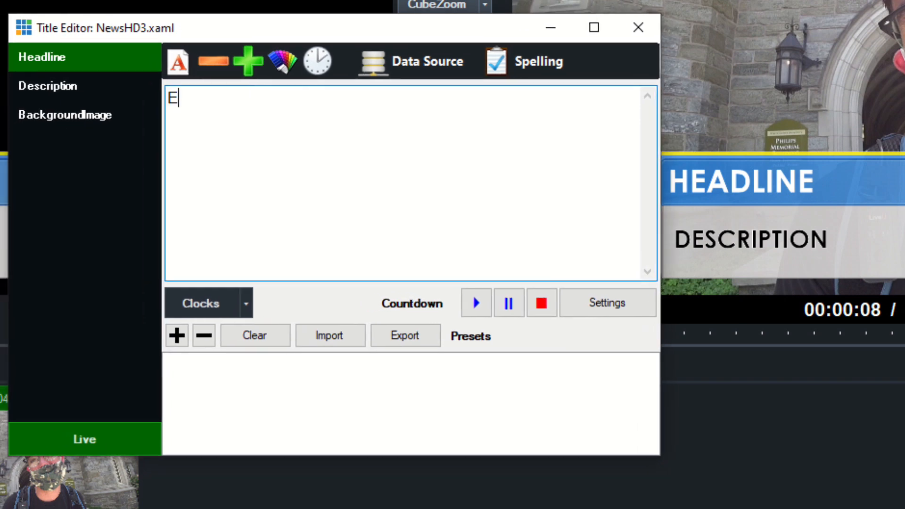
pyautogui.write('XAMPLE')
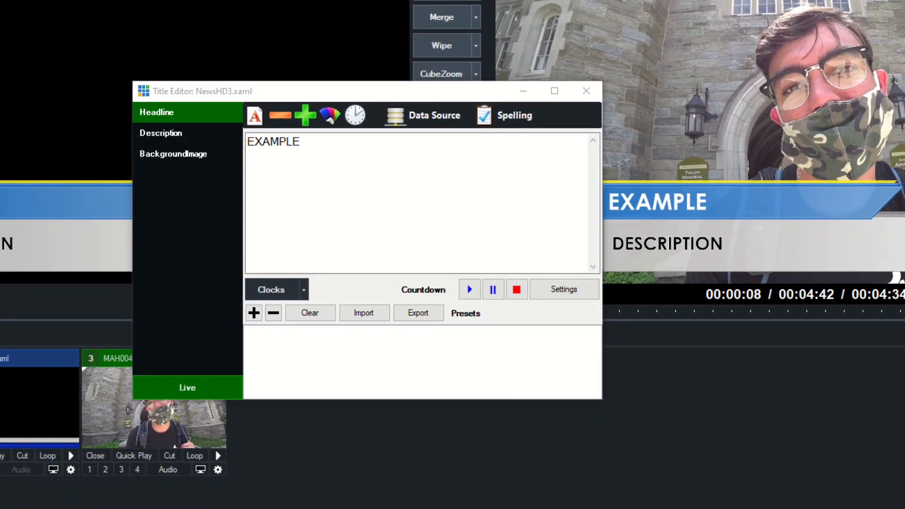
# Set the lower third's description line to EXAMPLE 2
pyautogui.click(161, 132)
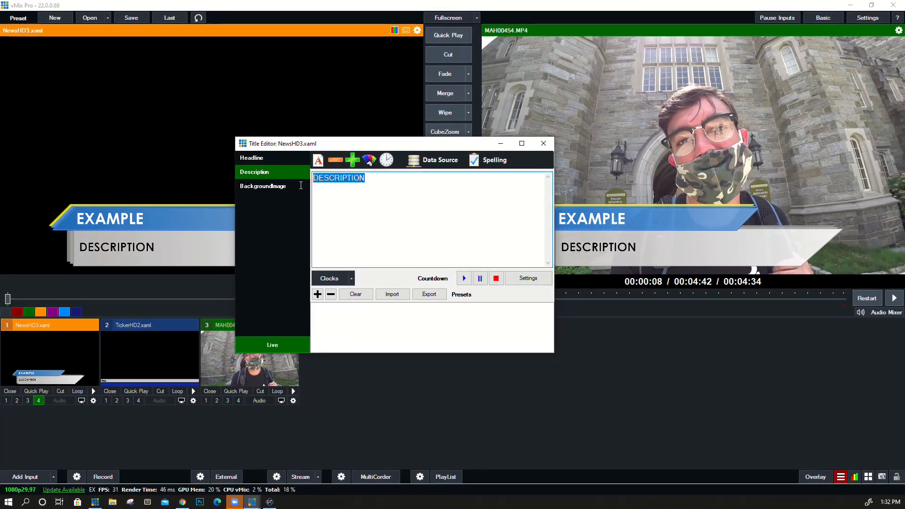
pyautogui.write('E')
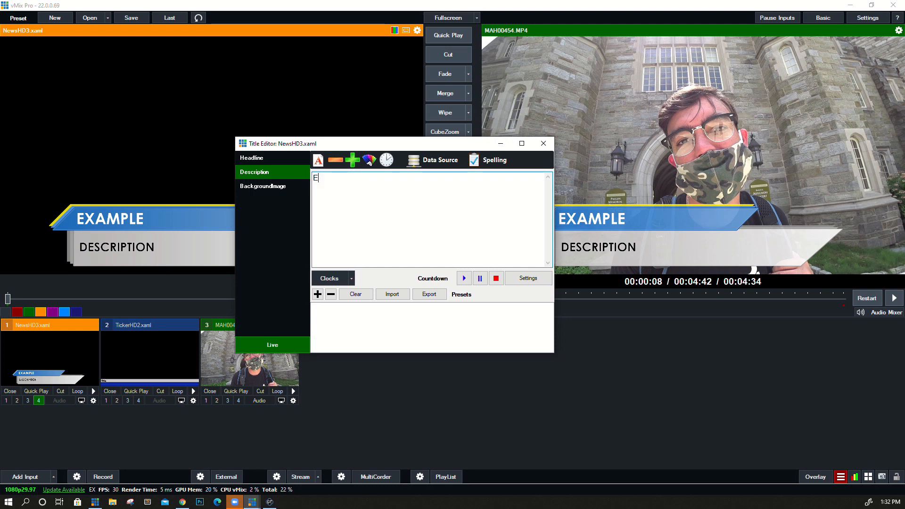
pyautogui.write('XAMPLE 2')
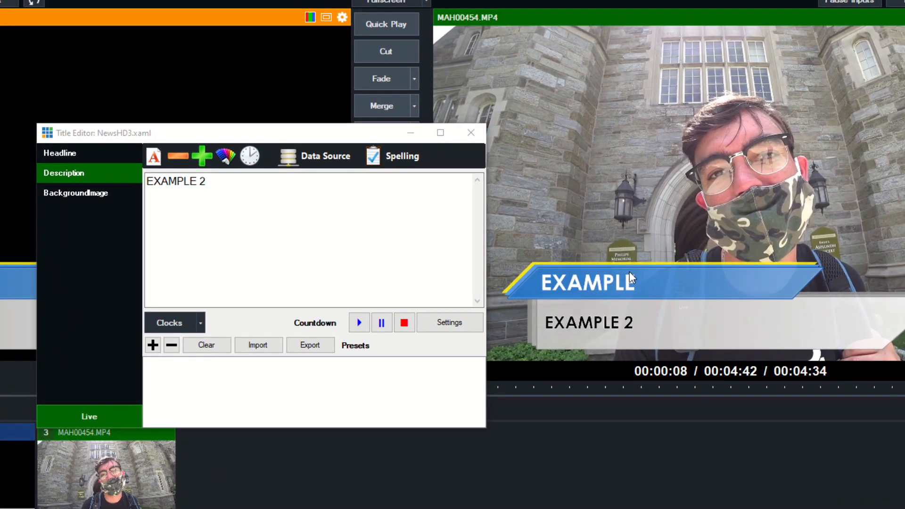
pyautogui.click(59, 152)
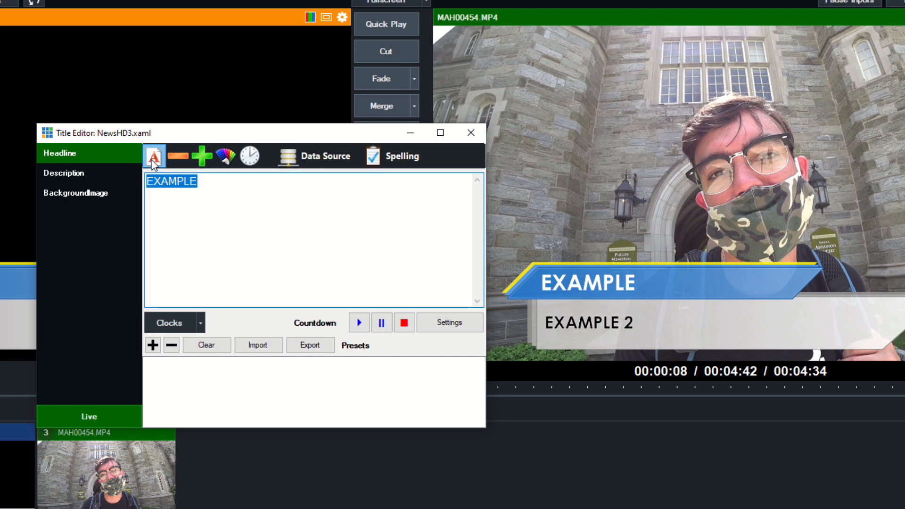
# Change the EXAMPLE headline font to Agenda BoldUltraCondensed and try the size buttons
pyautogui.click(154, 155)
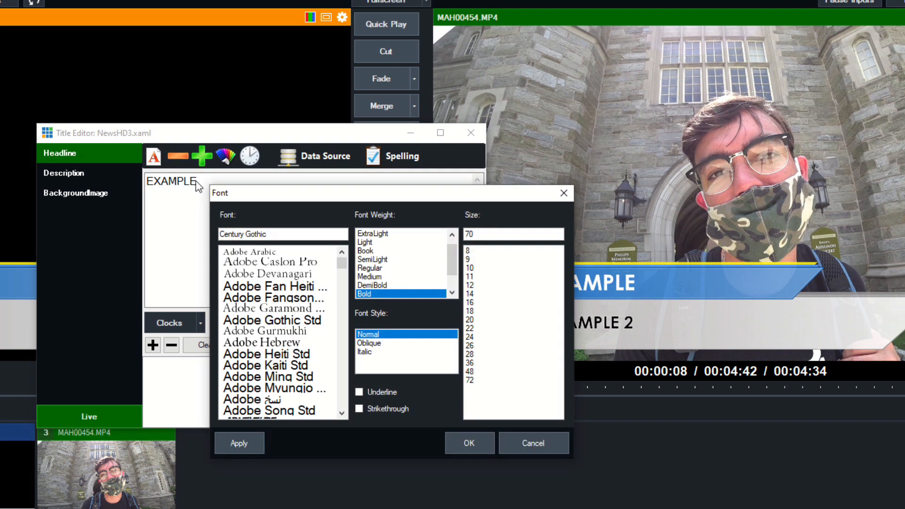
pyautogui.click(274, 274)
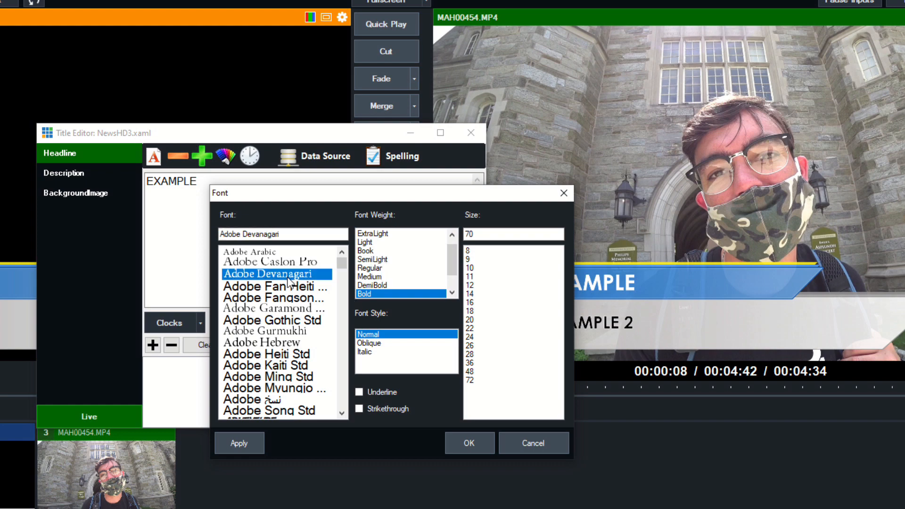
pyautogui.click(268, 376)
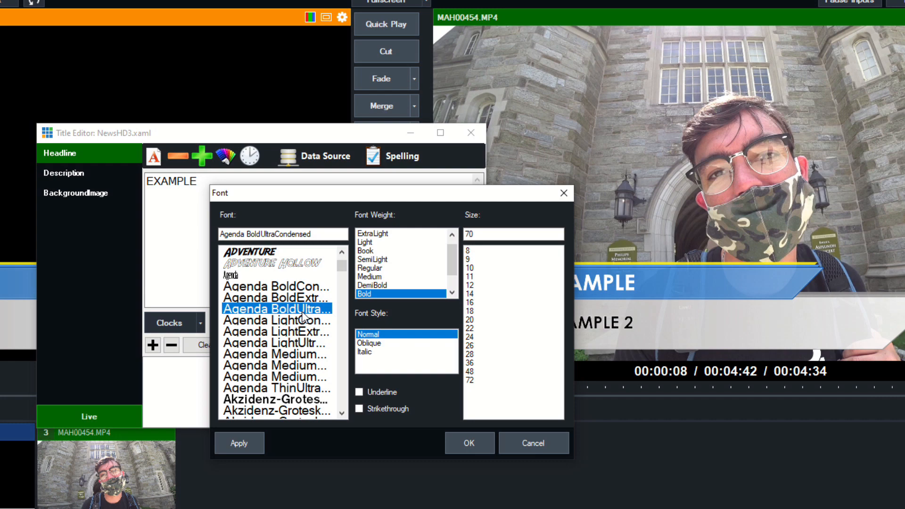
pyautogui.click(469, 443)
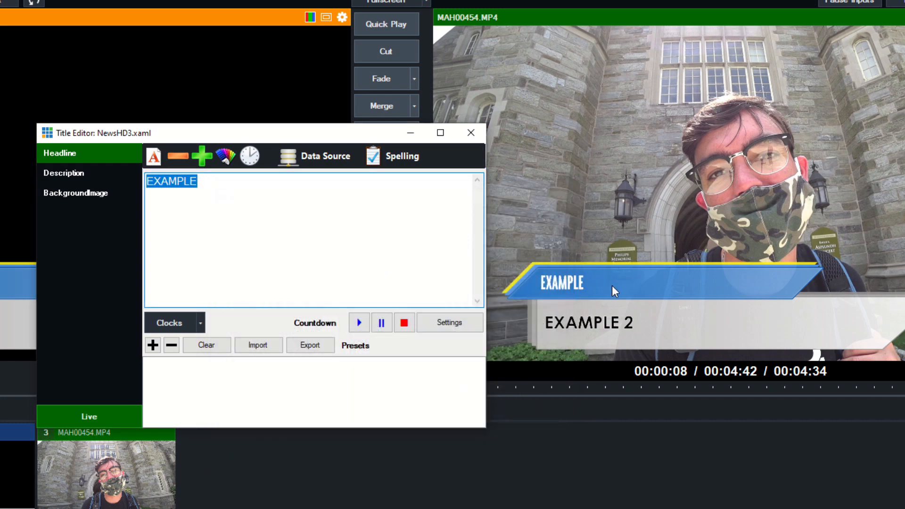
pyautogui.moveTo(202, 156)
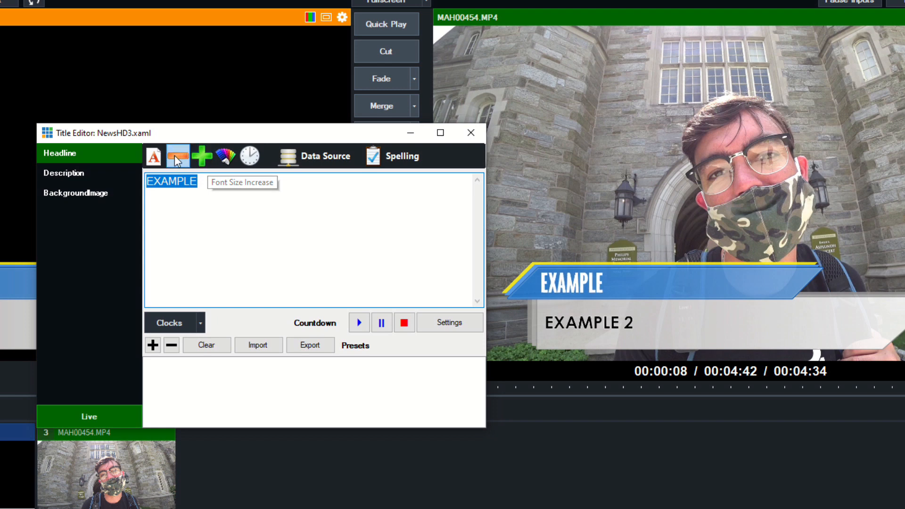
pyautogui.click(202, 156)
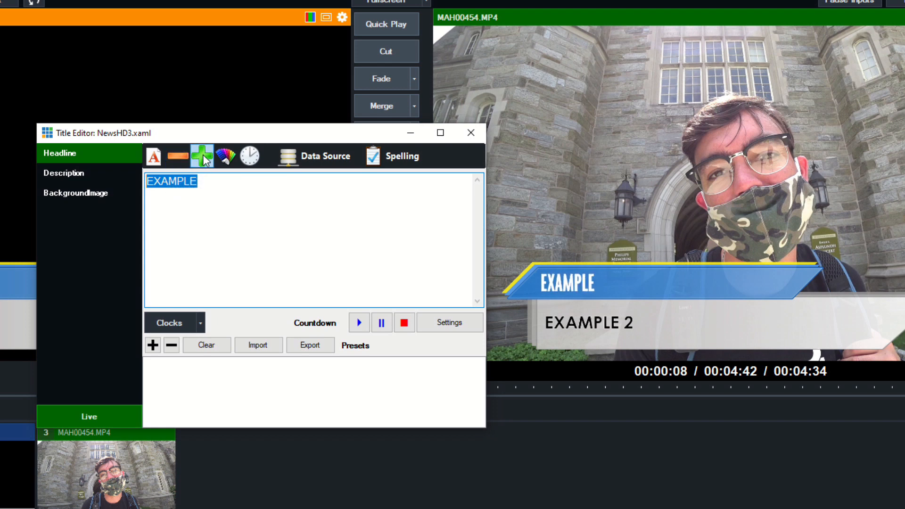
pyautogui.click(226, 156)
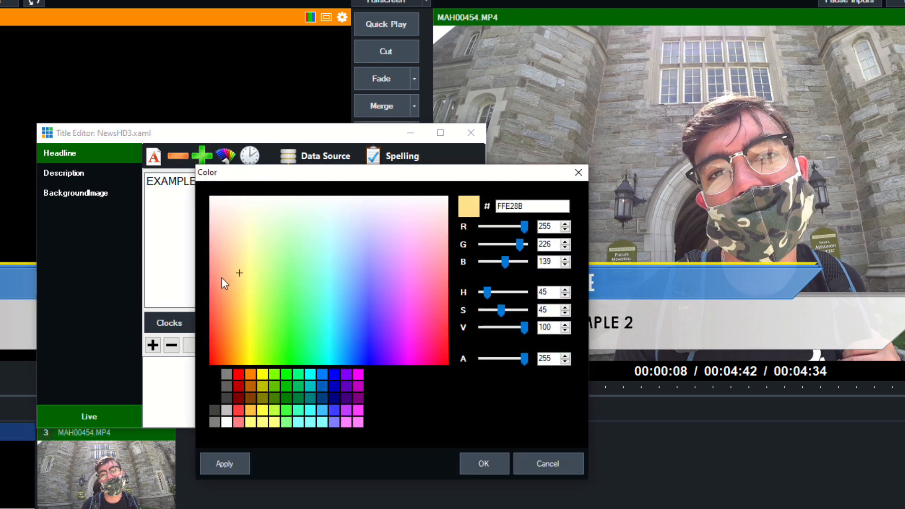
pyautogui.click(483, 464)
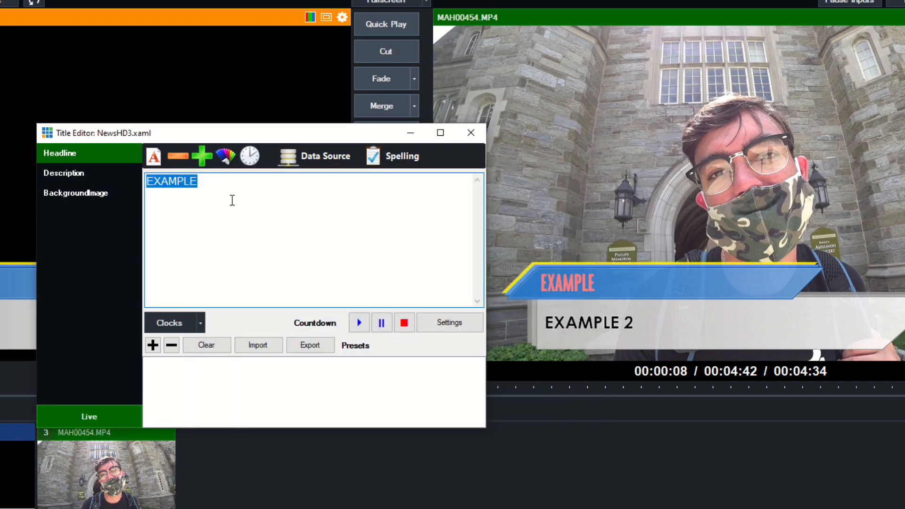
pyautogui.click(225, 156)
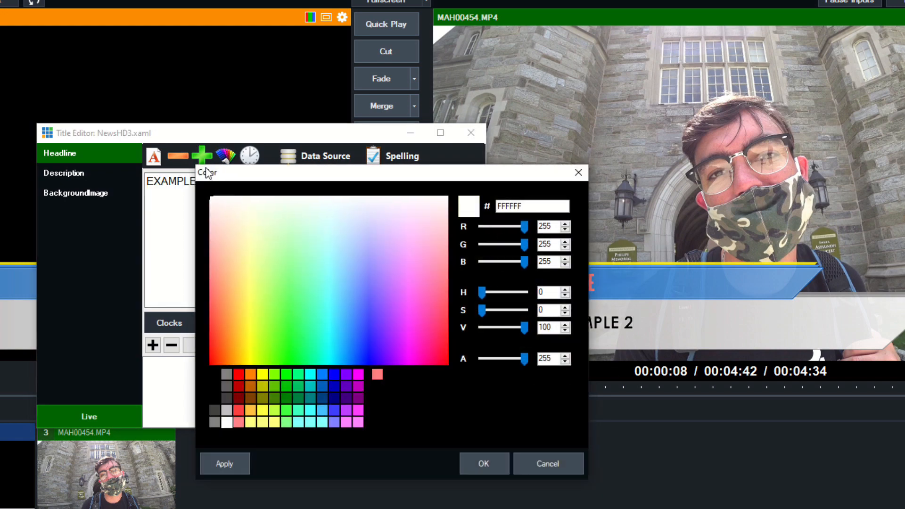
pyautogui.click(484, 463)
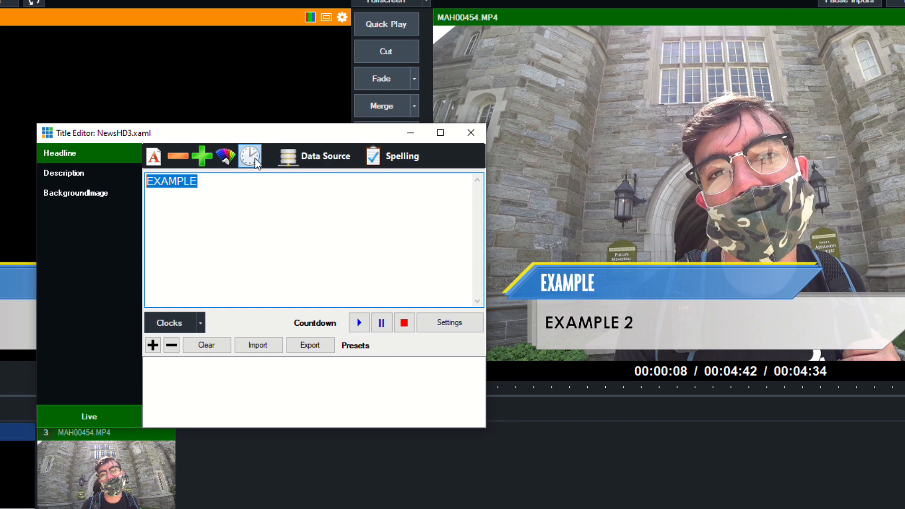
pyautogui.moveTo(249, 164)
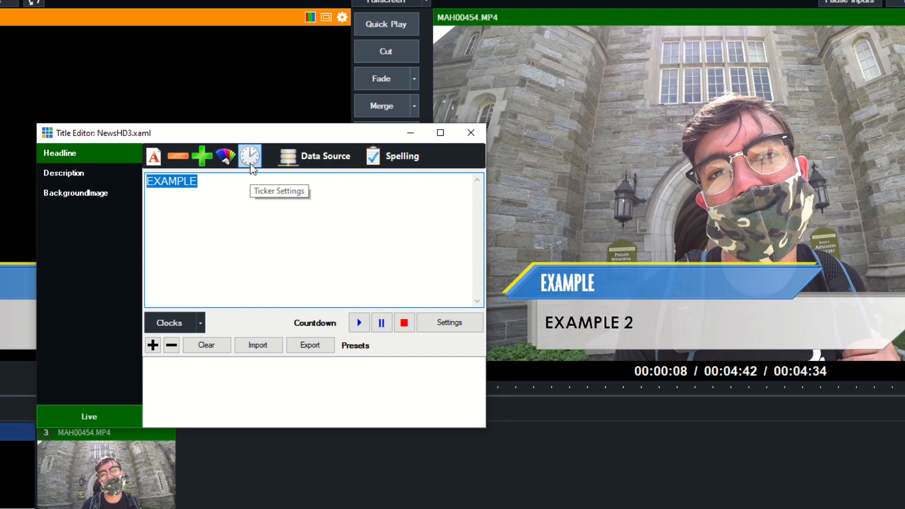
pyautogui.moveTo(275, 151)
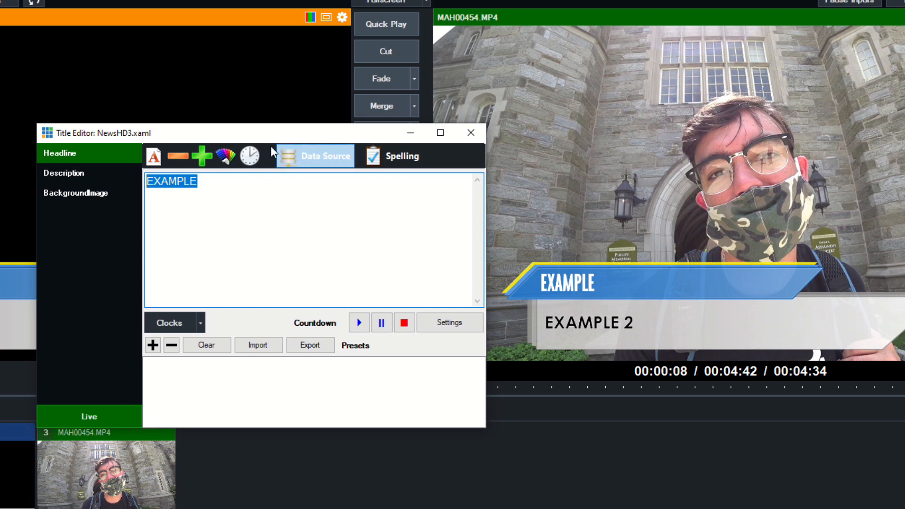
pyautogui.moveTo(293, 160)
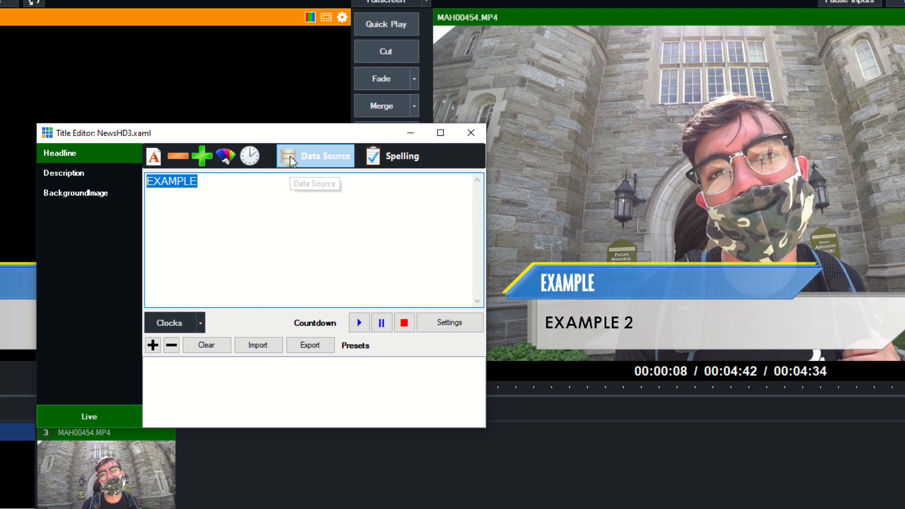
pyautogui.moveTo(314, 158)
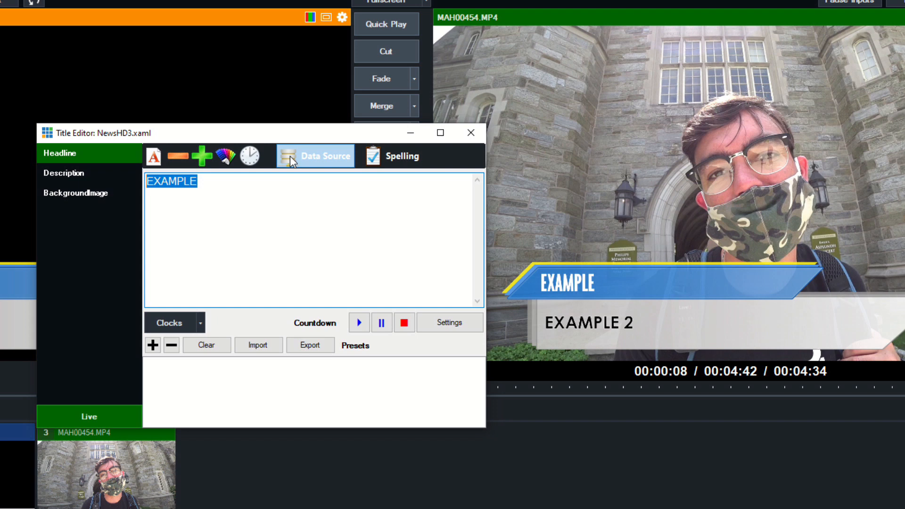
pyautogui.moveTo(336, 187)
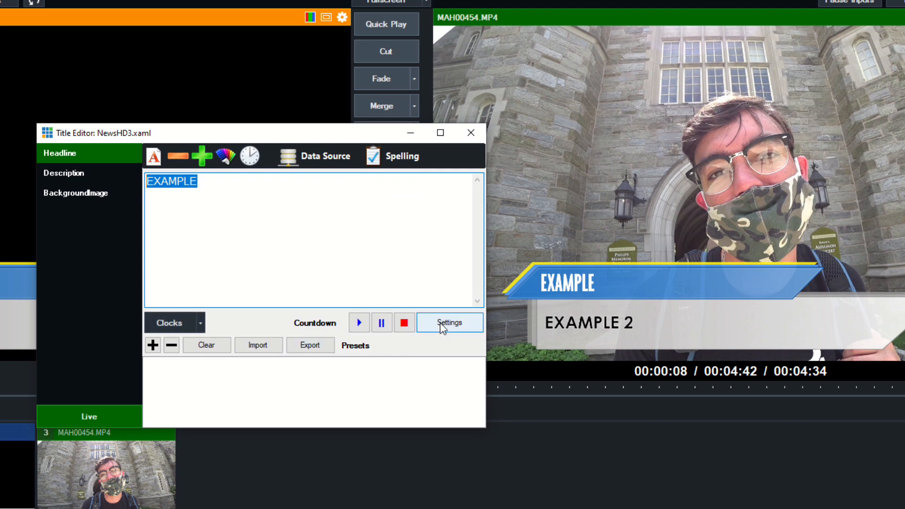
pyautogui.moveTo(456, 336)
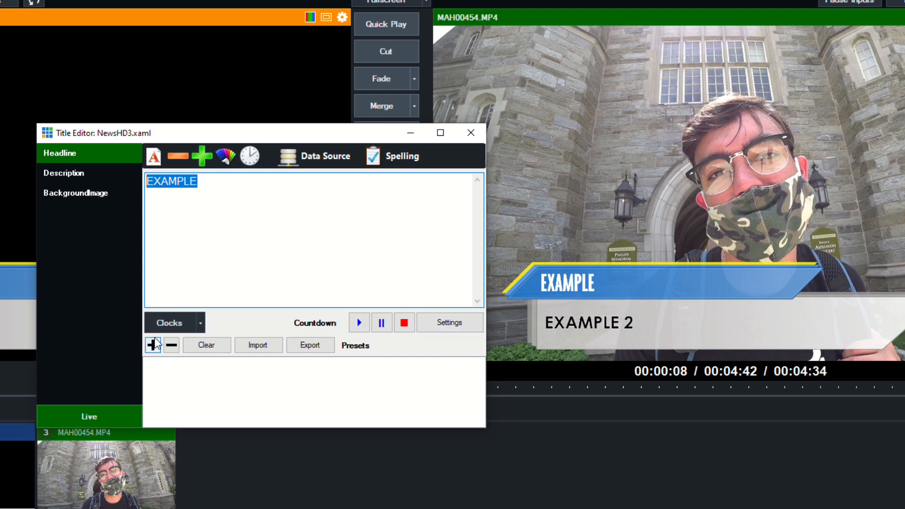
# Save a PAUL RICHARDS / STREAMGEEKS preset and remove the old EXAMPLE preset
pyautogui.click(153, 346)
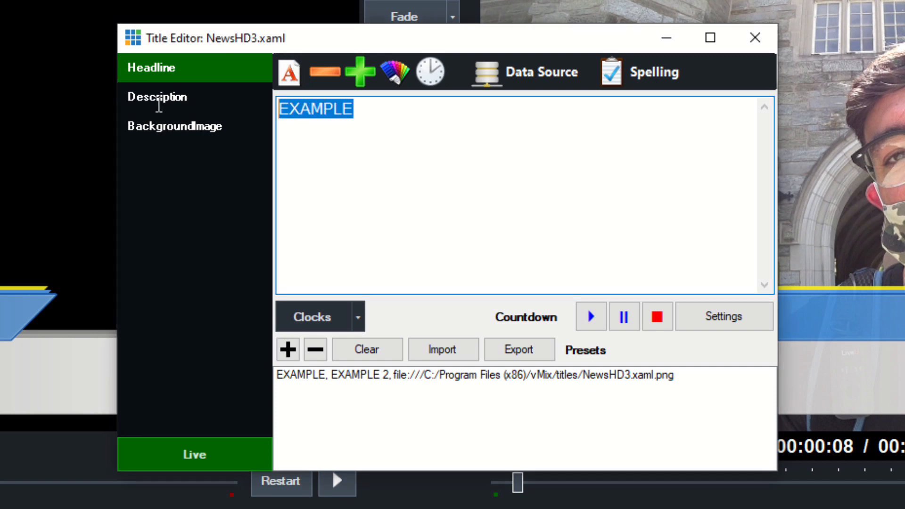
pyautogui.write('PAUL RICAHR')
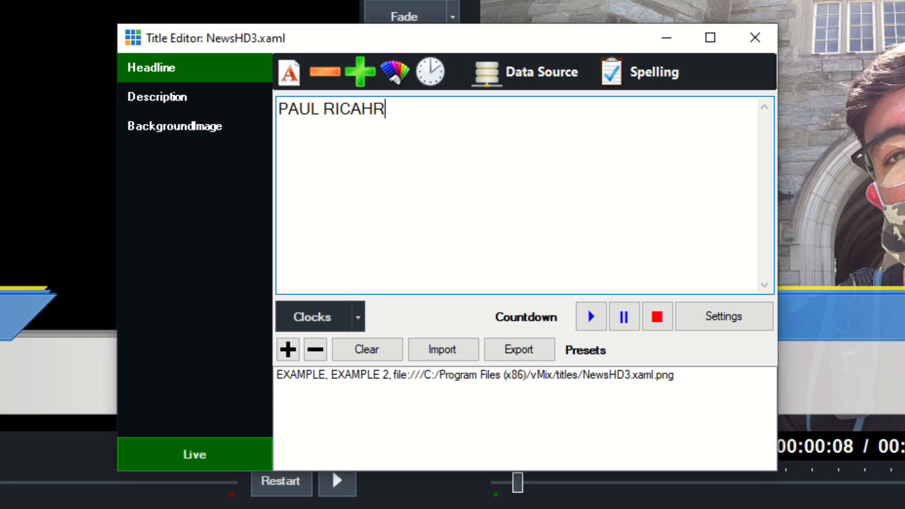
pyautogui.write('DS')
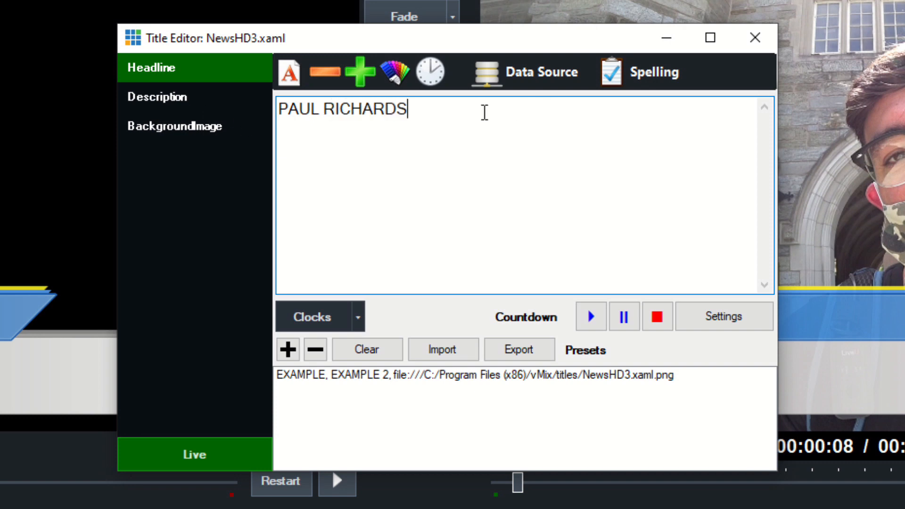
pyautogui.click(158, 96)
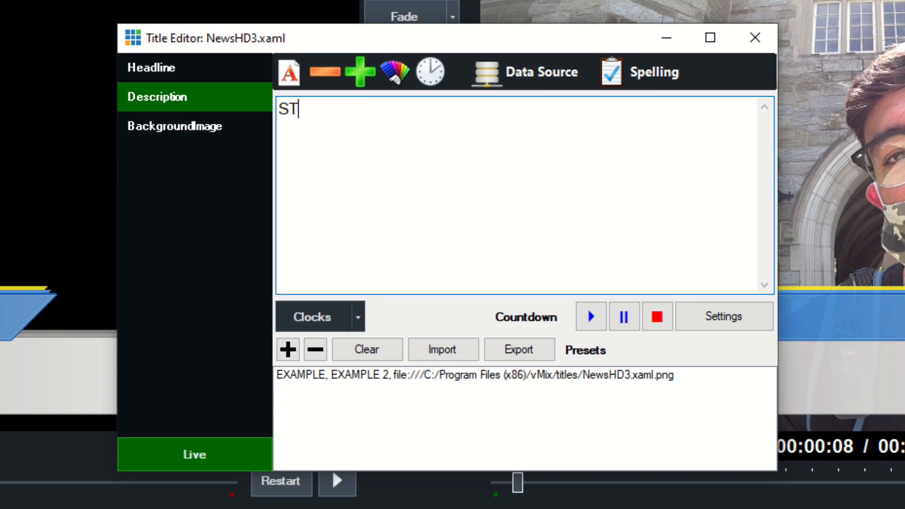
pyautogui.write('REAMGEEKS')
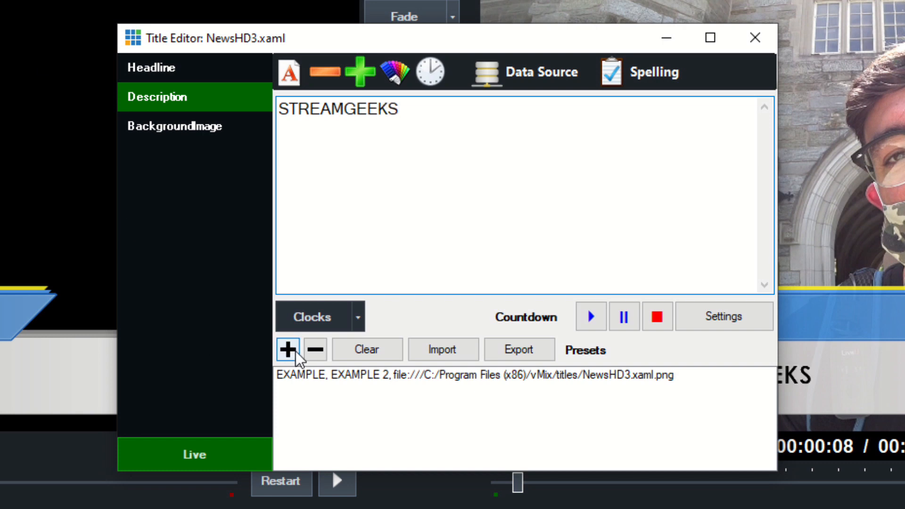
pyautogui.click(287, 349)
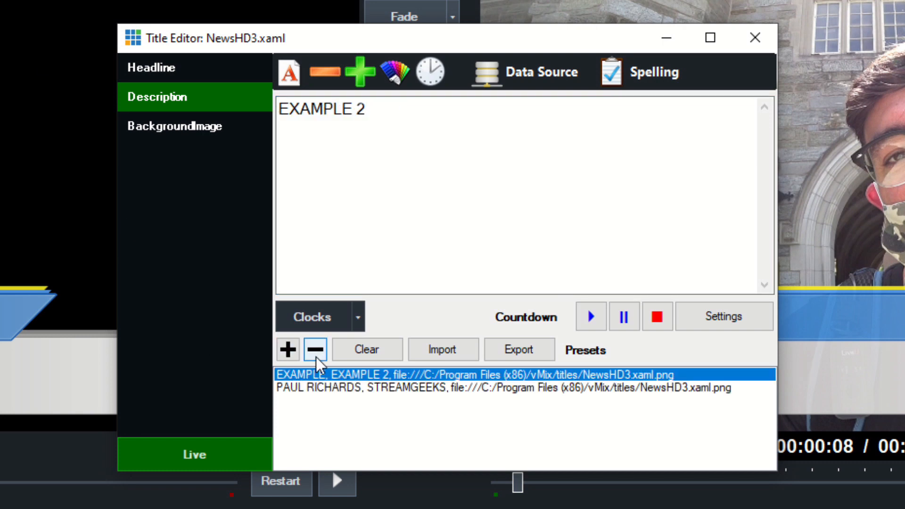
pyautogui.click(315, 349)
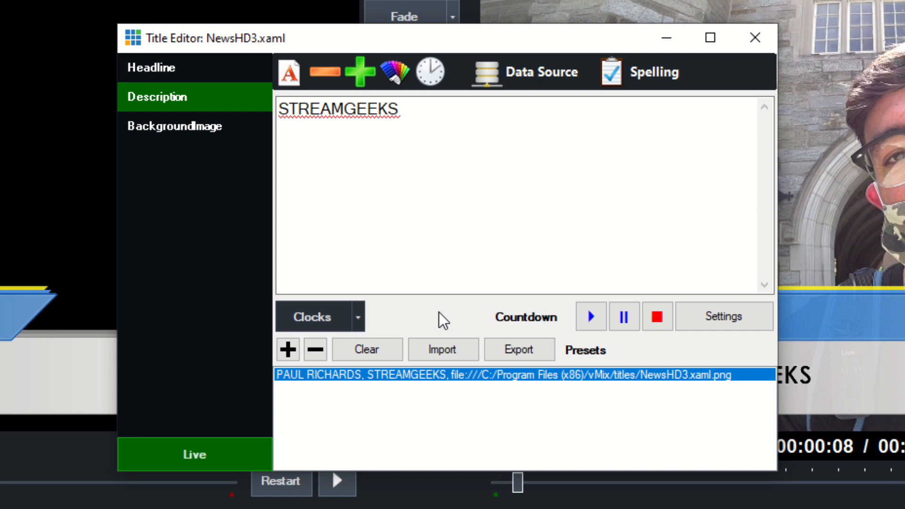
pyautogui.click(156, 68)
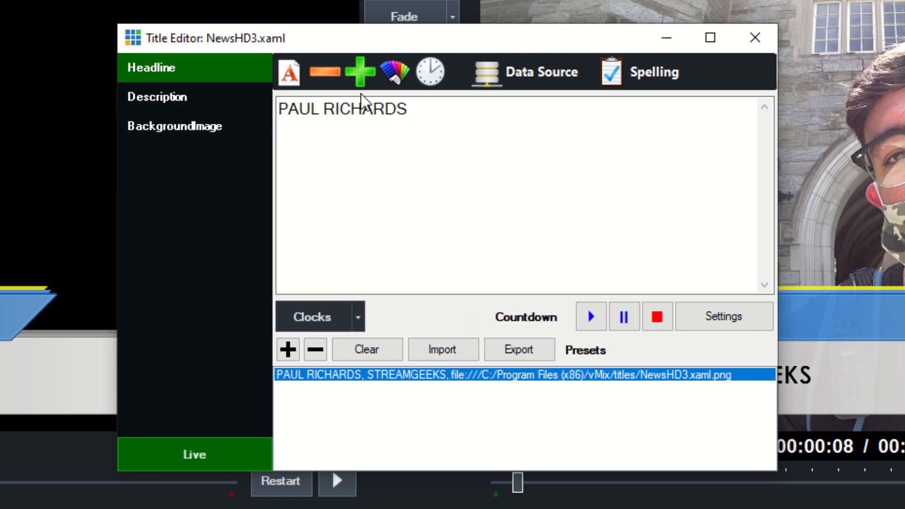
pyautogui.write('TES')
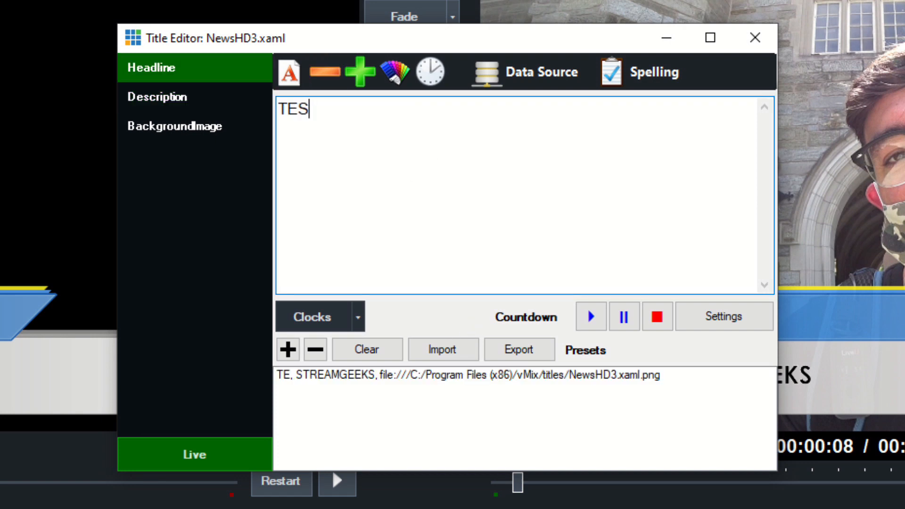
pyautogui.write('S')
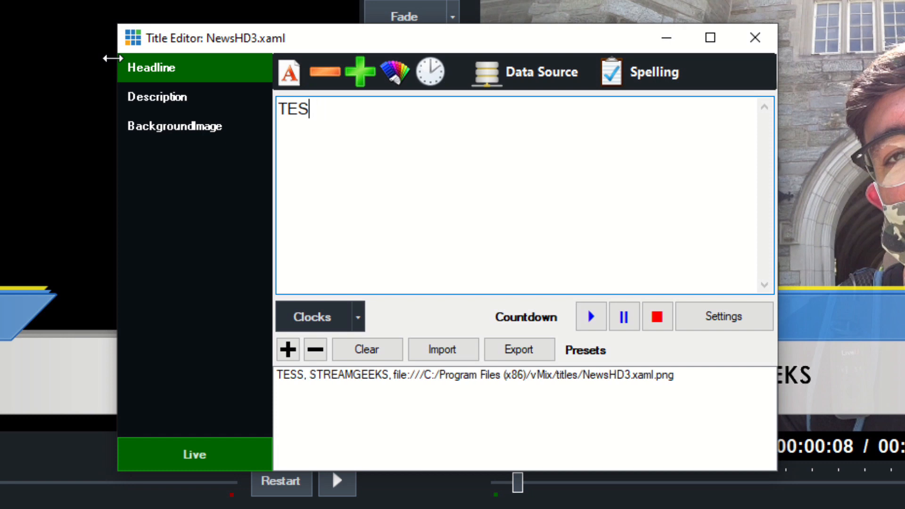
pyautogui.write('PAUL RI')
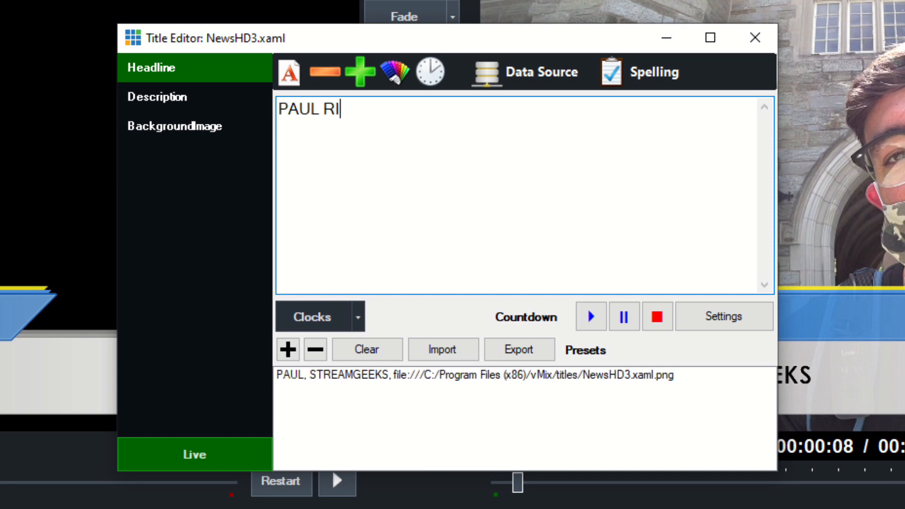
pyautogui.write('CHARDS')
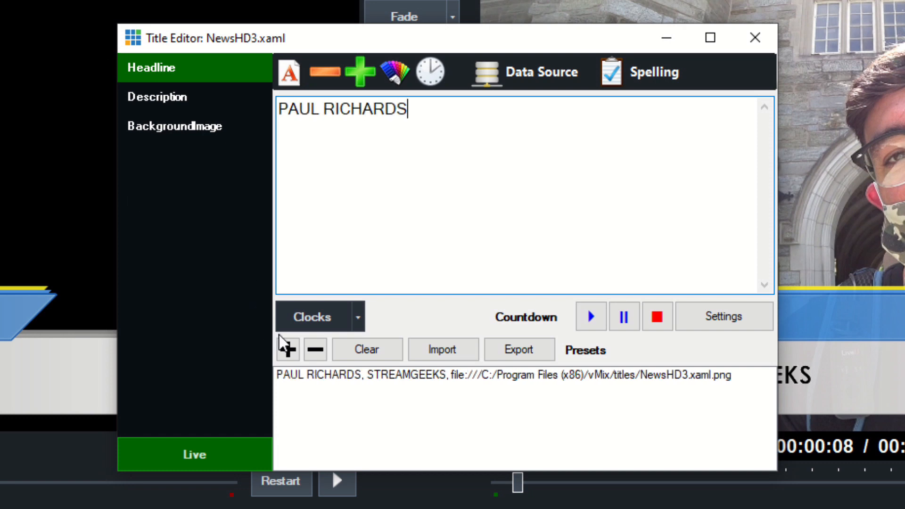
pyautogui.click(288, 349)
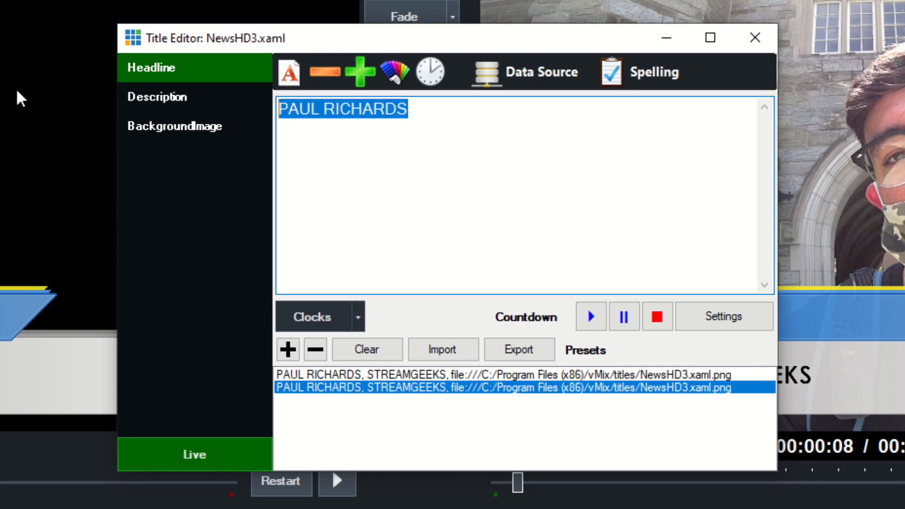
# Add TESS PROTESTO and MICHAEL LUTTERMOSER presets, then show PAUL RICHARDS live
pyautogui.write('TESS PROTESTO')
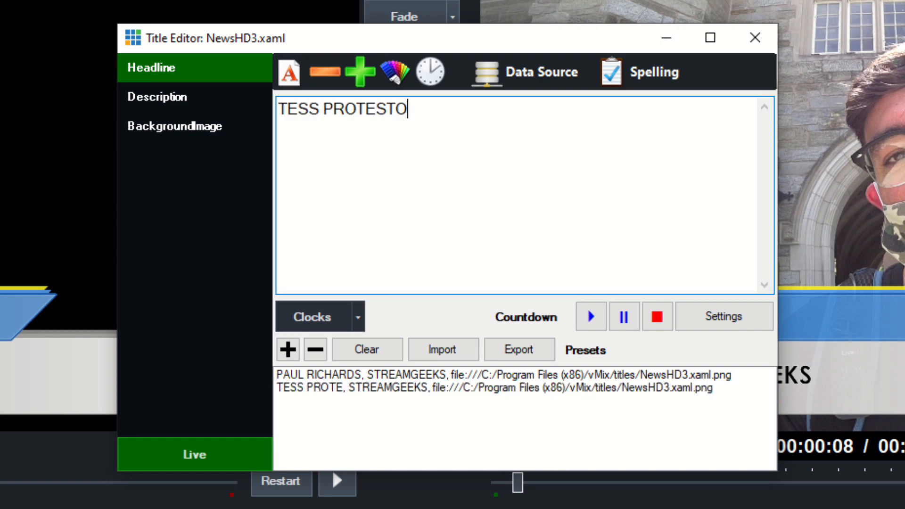
pyautogui.click(157, 96)
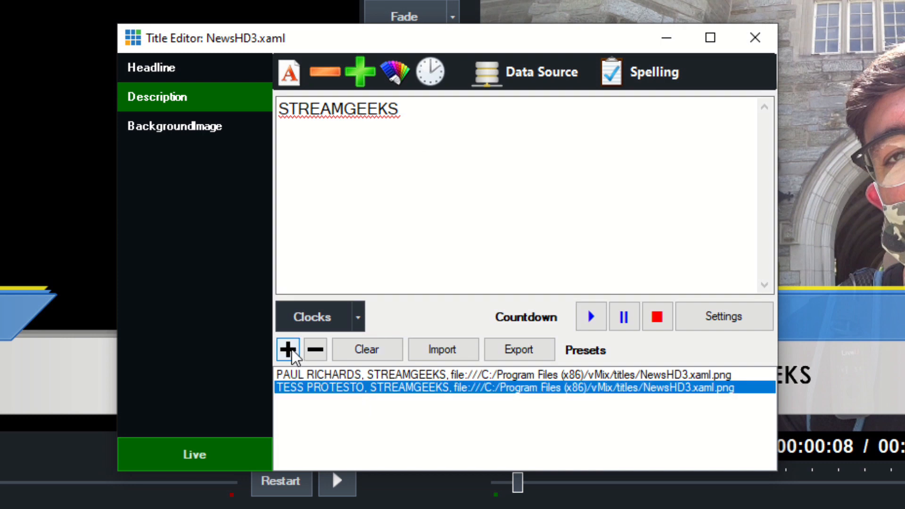
pyautogui.click(288, 349)
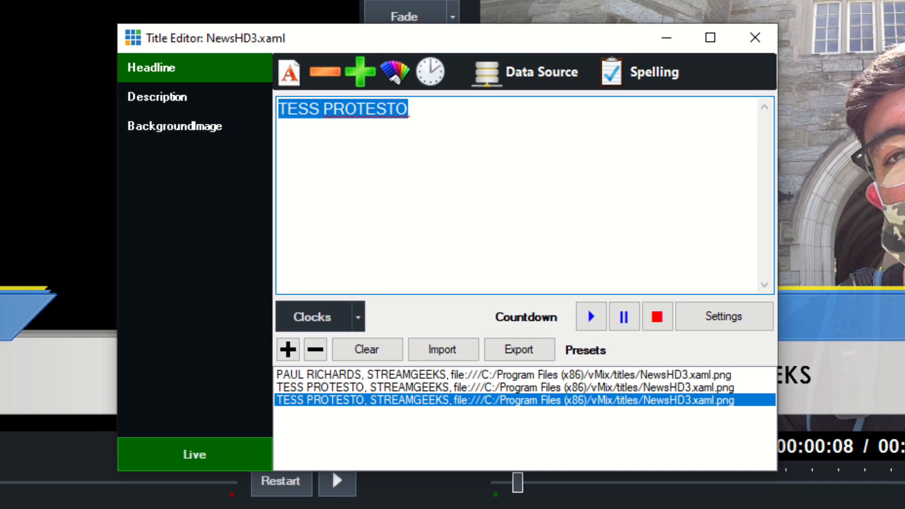
pyautogui.write('MICHAEL LU')
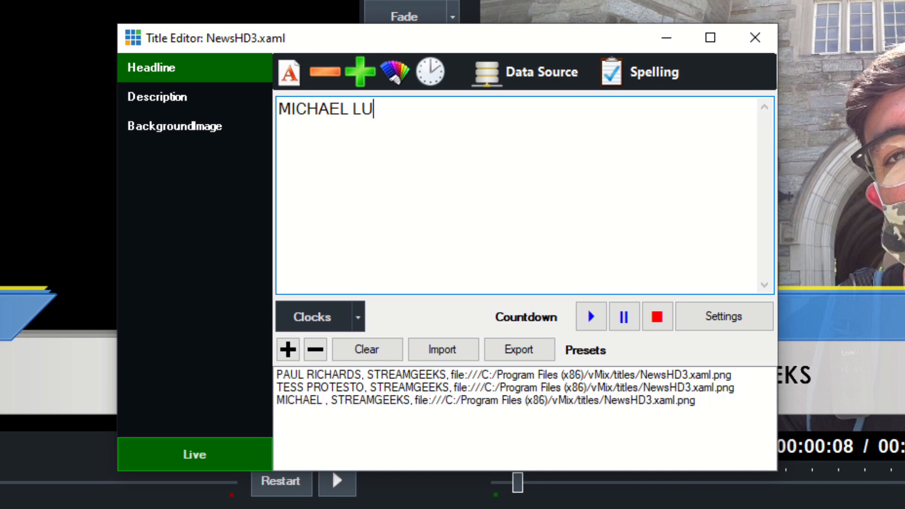
pyautogui.write('TTERMOSER')
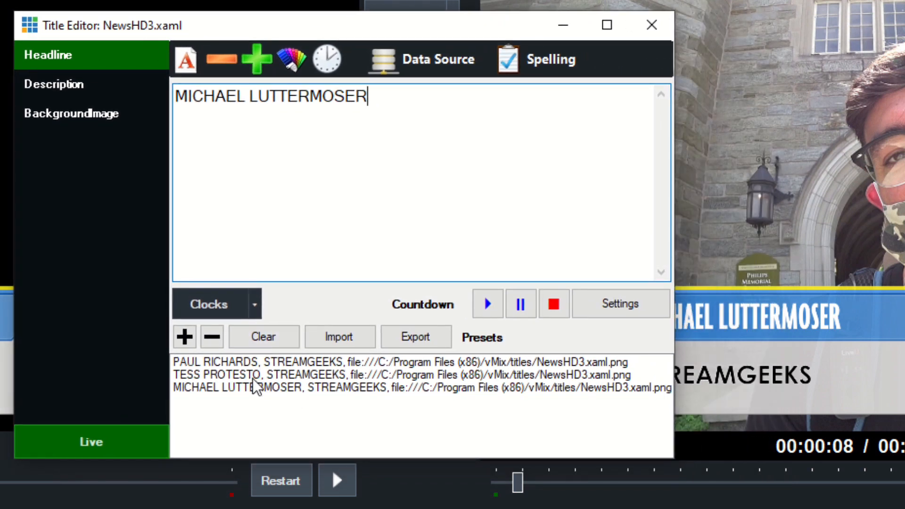
pyautogui.click(375, 374)
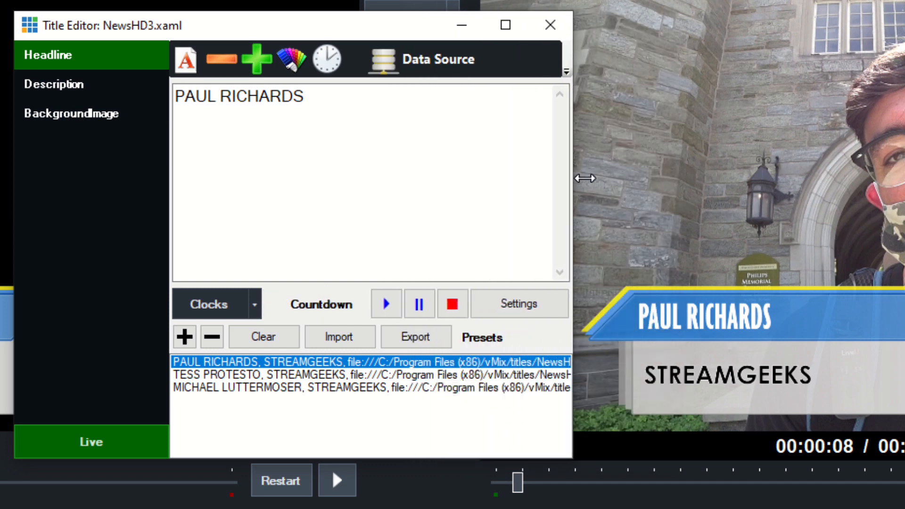
# Show another saved name preset on the lower-third and close the editor
pyautogui.click(375, 387)
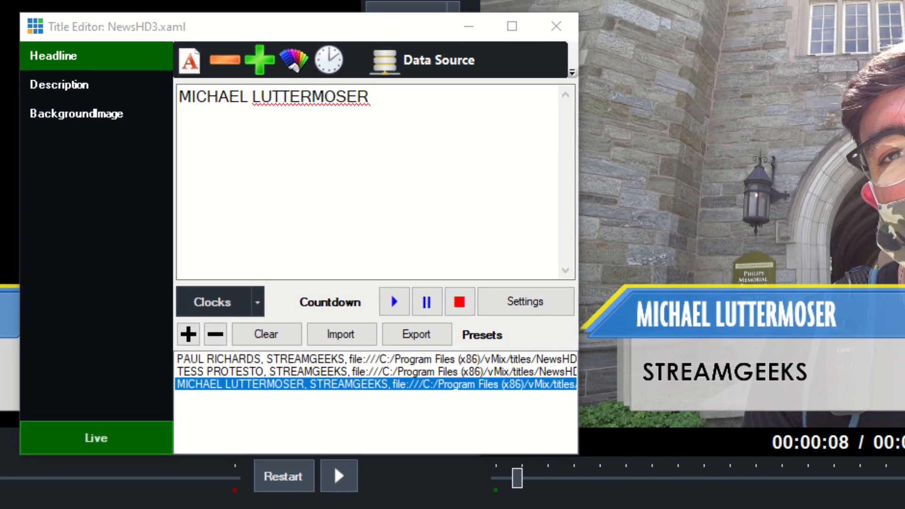
pyautogui.click(554, 26)
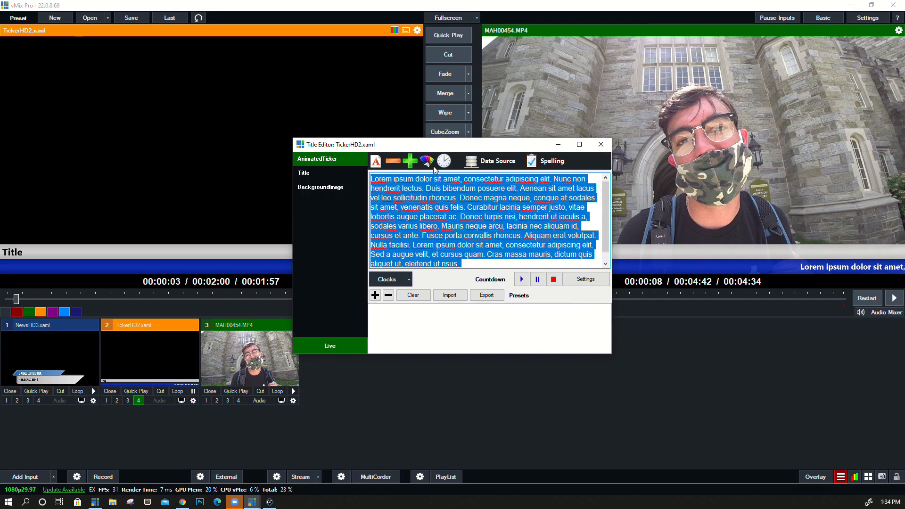
pyautogui.click(443, 161)
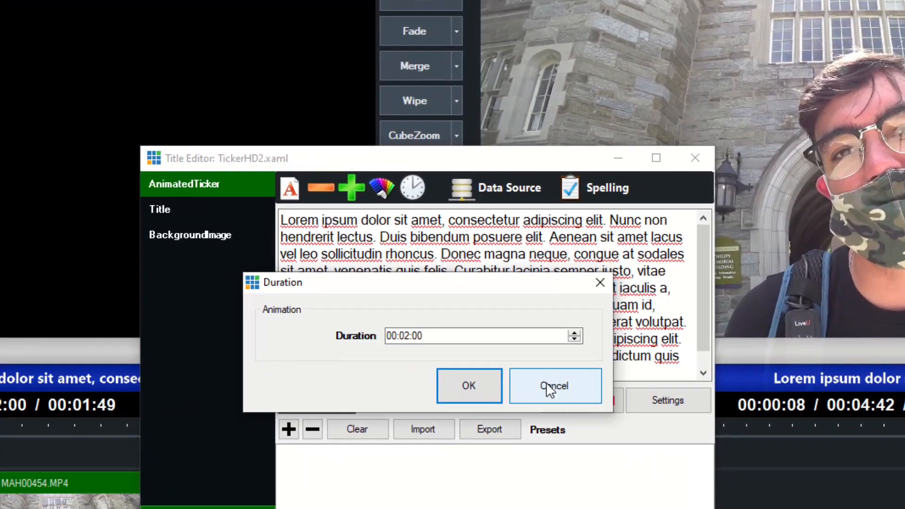
pyautogui.click(554, 385)
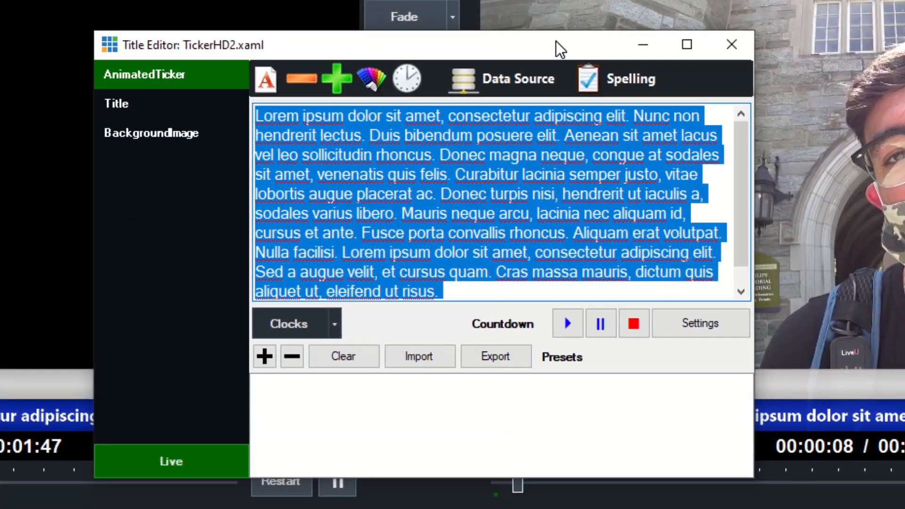
# Replace the ticker text with "This is a ticker and it's awesome" repeated three times
pyautogui.click(479, 214)
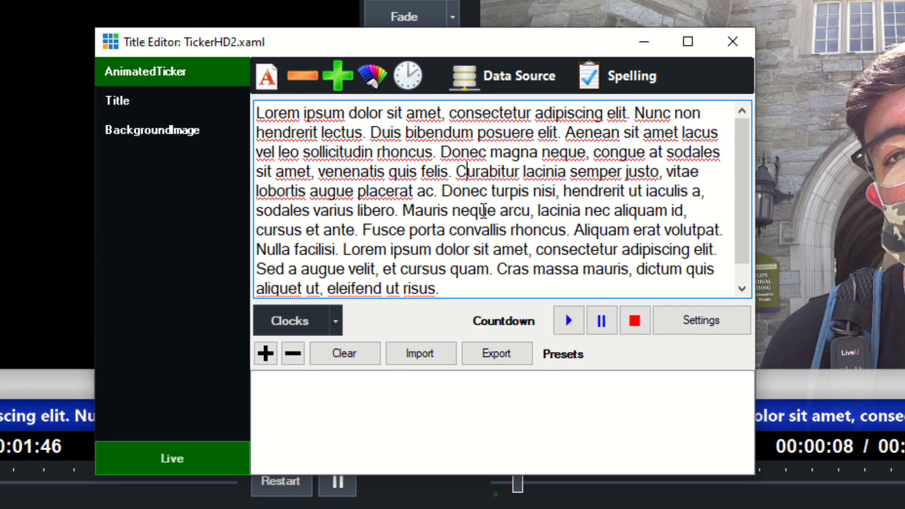
pyautogui.write('Thi')
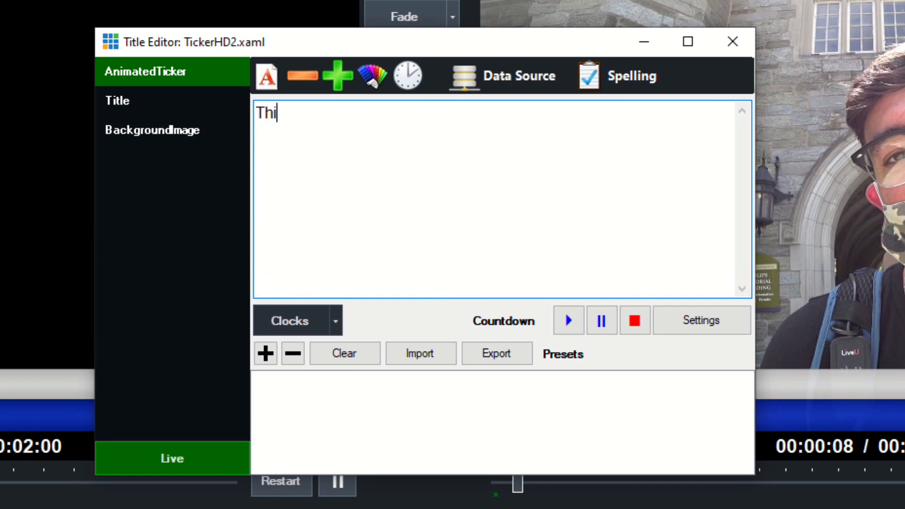
pyautogui.write('s is a tick')
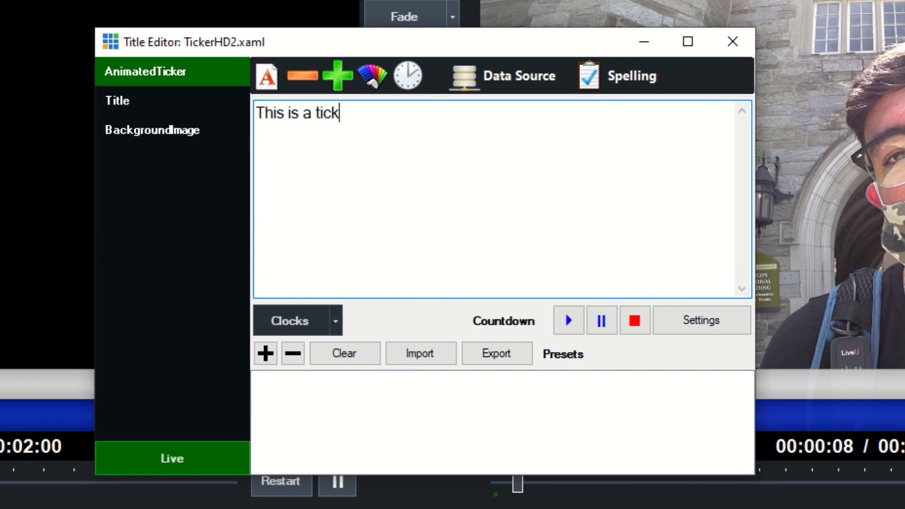
pyautogui.write("er and it's awe")
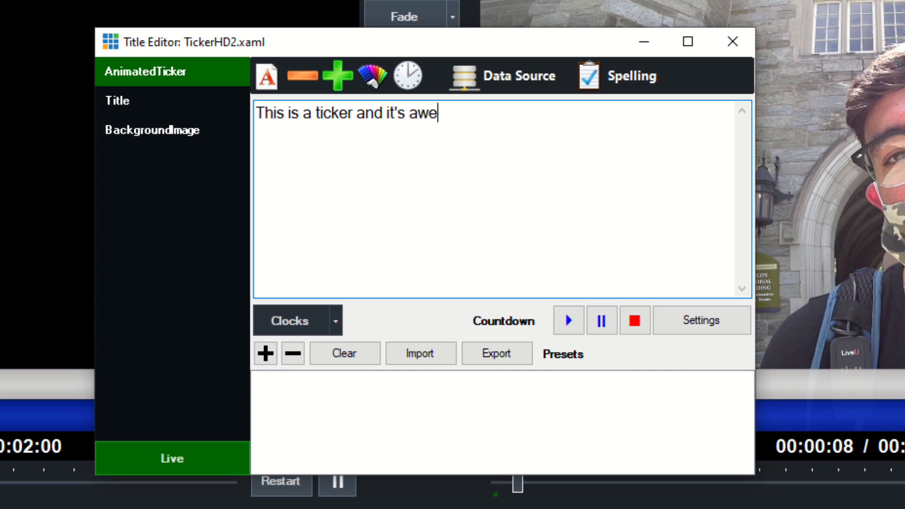
pyautogui.write("someThis is a ticker and it's awesomeThis is a ticker and it's awesomeThis is a ticker and it's awesomeThis is a ticker and it's awesomeThis is a ticker and it's awesome")
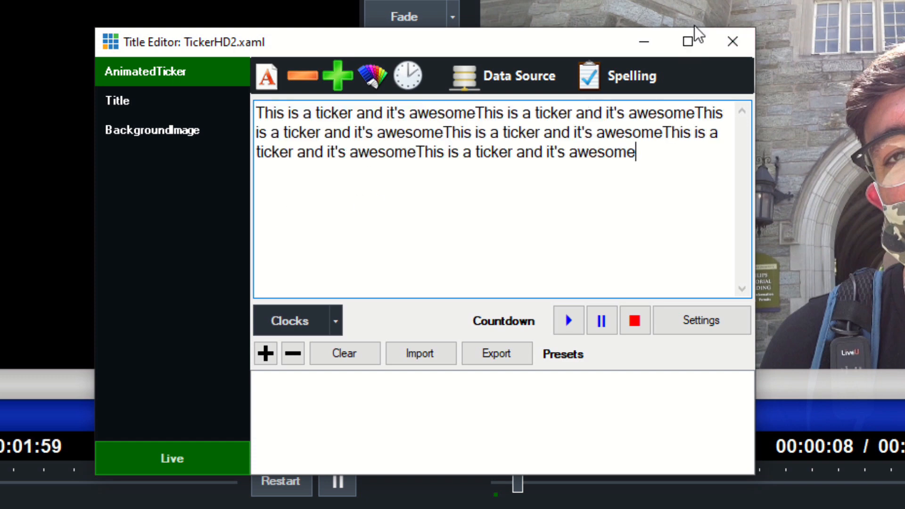
pyautogui.click(731, 41)
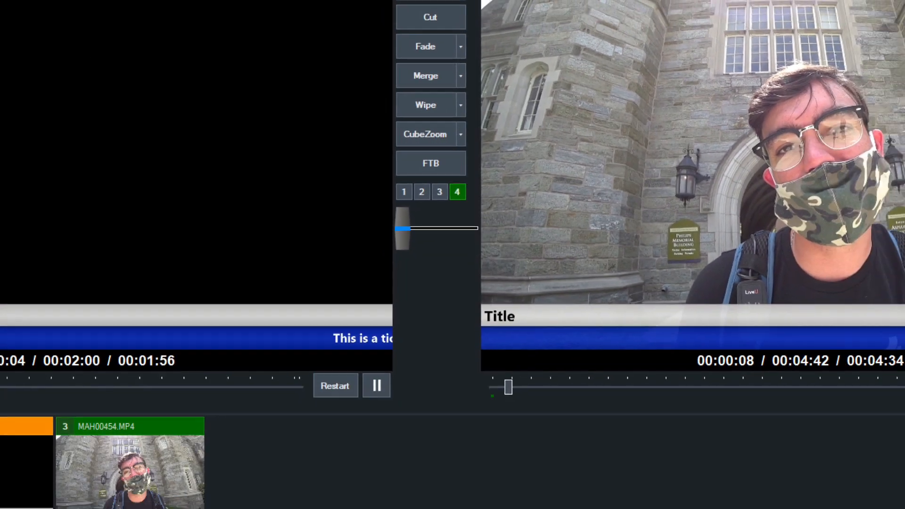
# Set the TickerHD2 title line to 'TICKER EXAMPLE', correcting the misspelling, in its Title Editor
pyautogui.rightClick(149, 352)
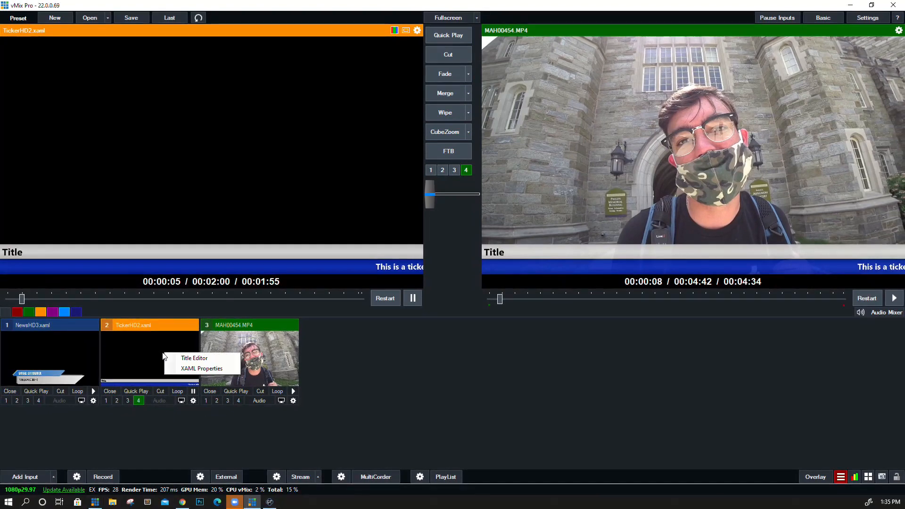
pyautogui.click(194, 358)
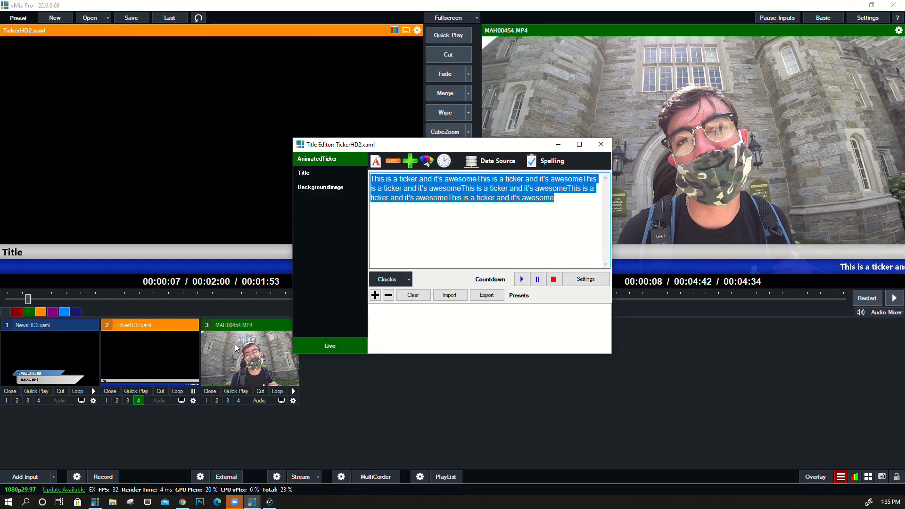
pyautogui.click(303, 173)
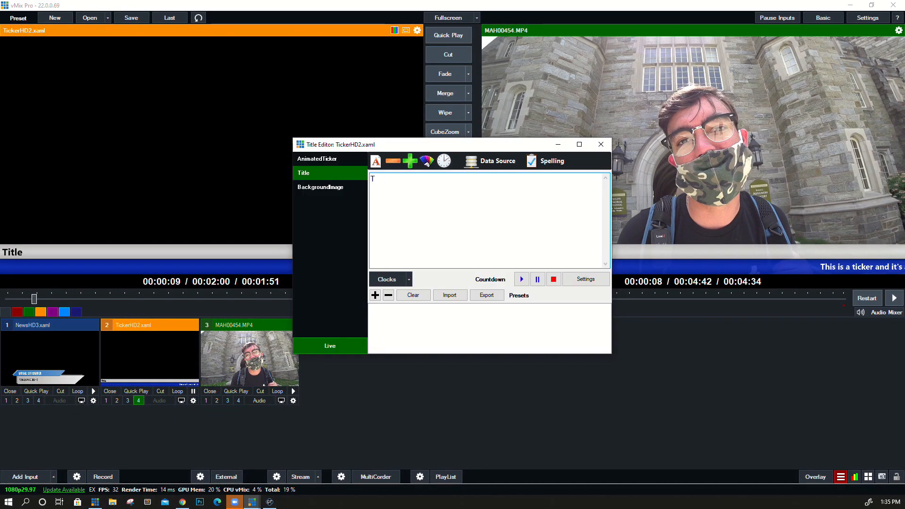
pyautogui.write('ICKET EXAMPLE')
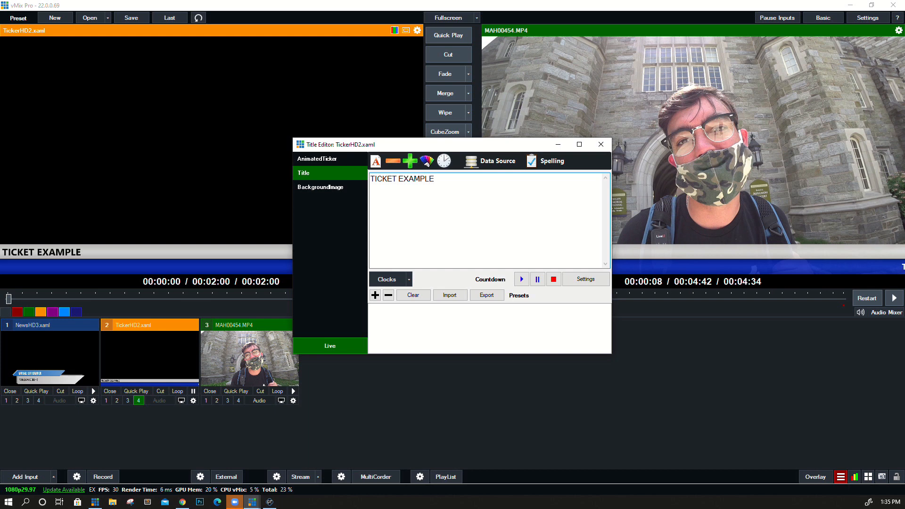
pyautogui.click(394, 179)
pyautogui.write('R')
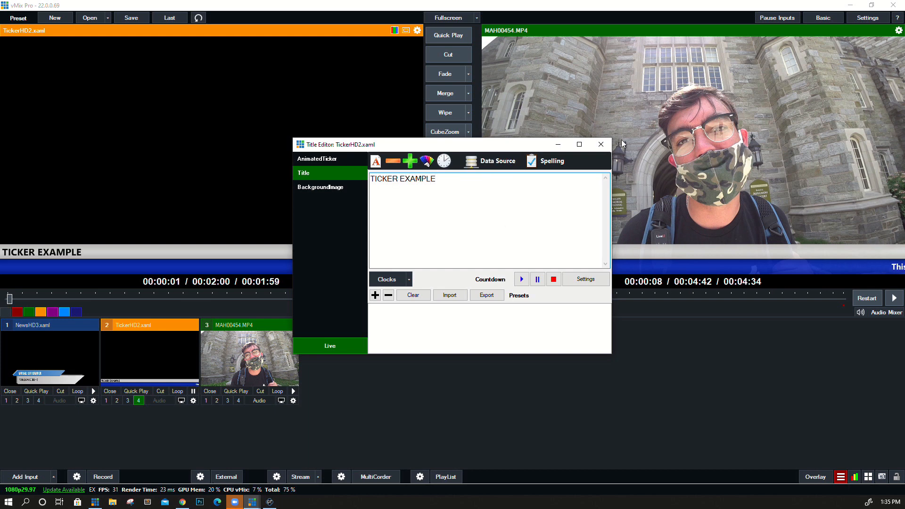
pyautogui.click(600, 143)
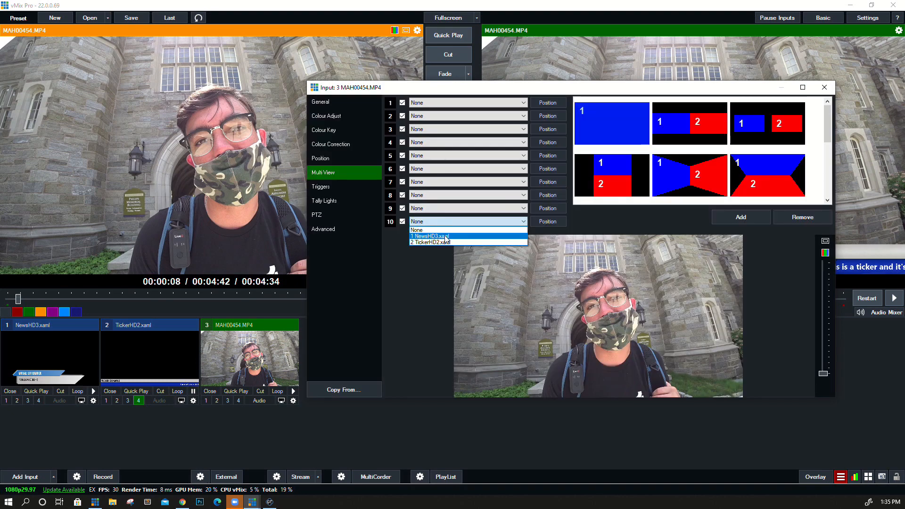
# Assign TickerHD2.xaml as Multi View layer 10 on the MAH00454.MP4 clip
pyautogui.click(436, 243)
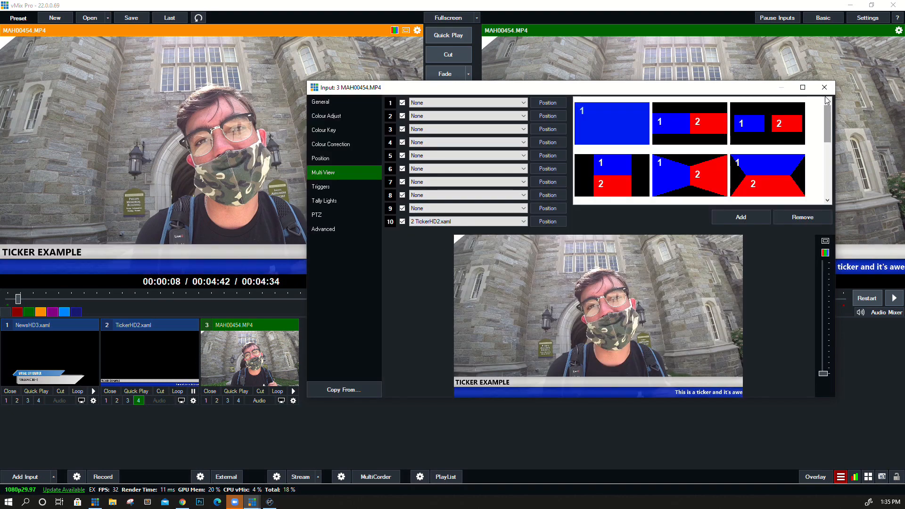
pyautogui.click(824, 87)
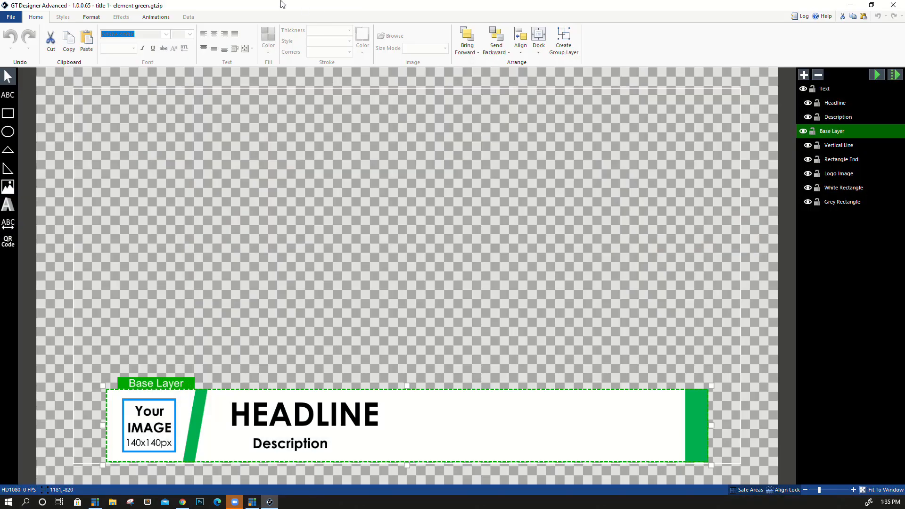
pyautogui.click(857, 16)
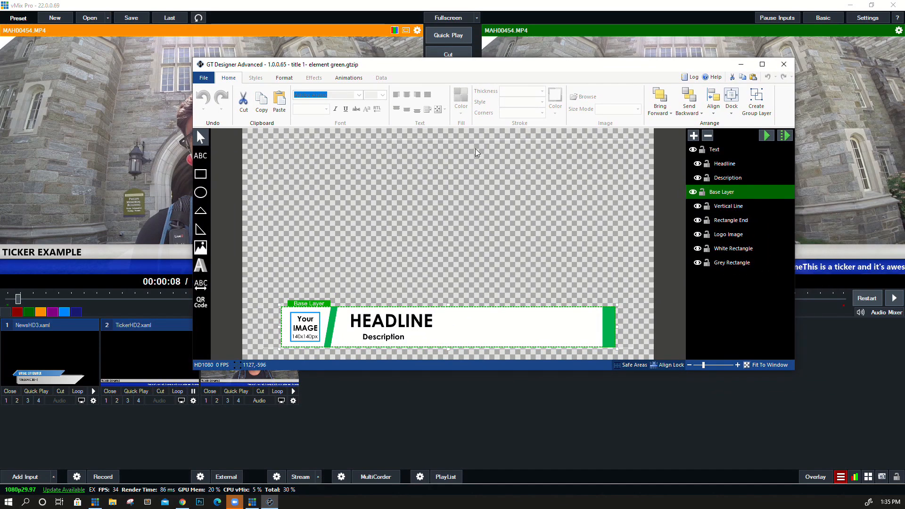
pyautogui.moveTo(386, 193)
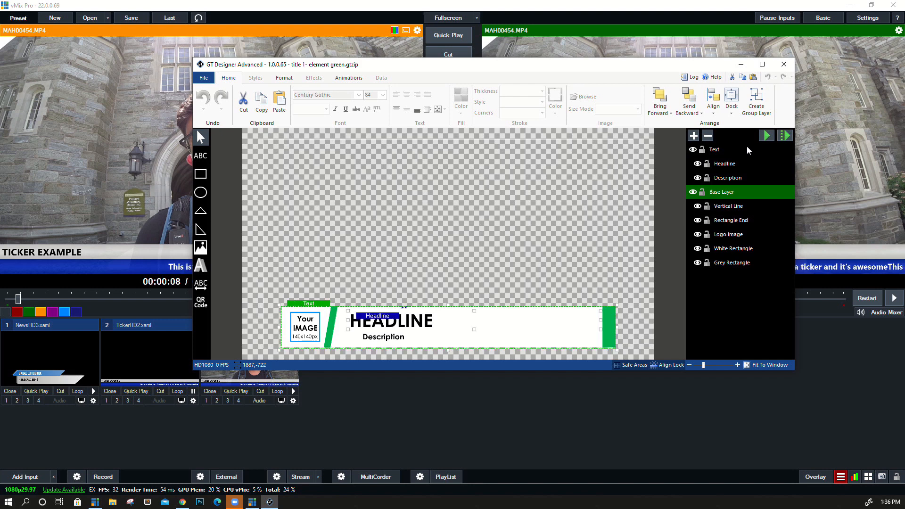
pyautogui.click(721, 191)
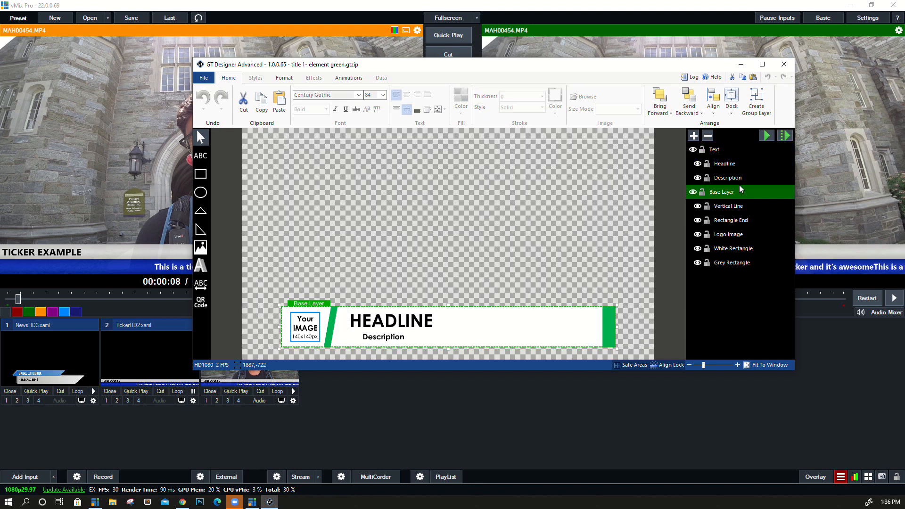
pyautogui.click(730, 220)
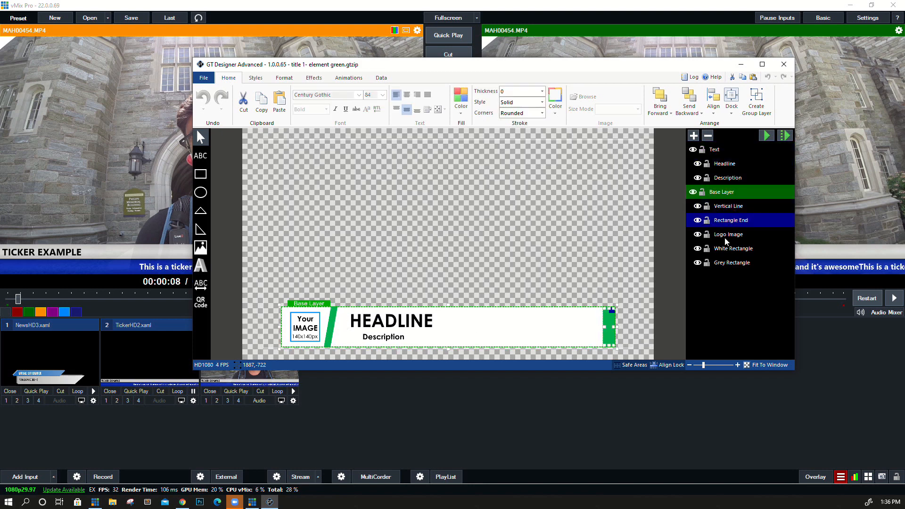
pyautogui.click(732, 263)
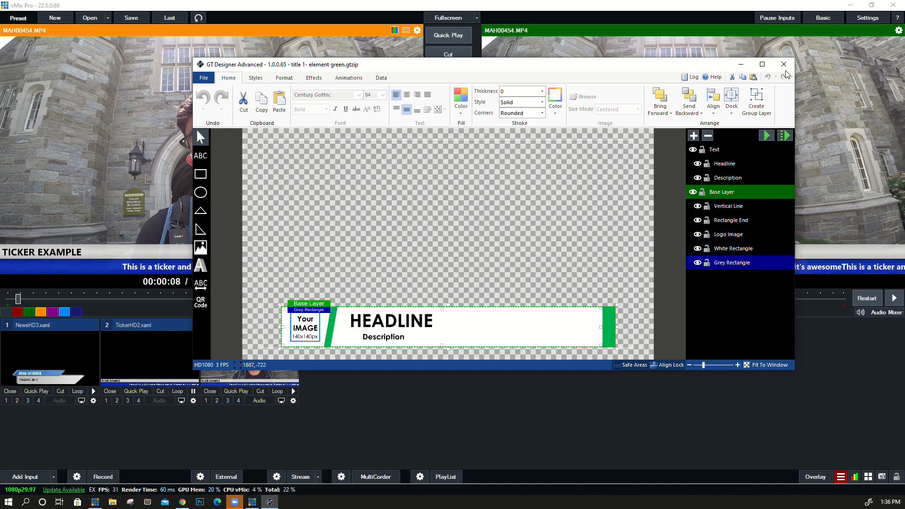
pyautogui.click(782, 64)
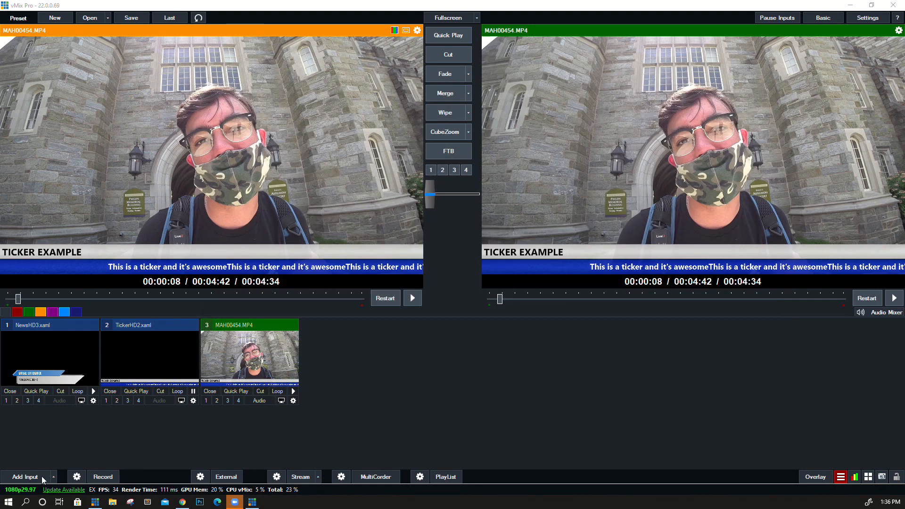
# Add the Timer1 template from the Title / XAML Timer category as a new input
pyautogui.click(25, 476)
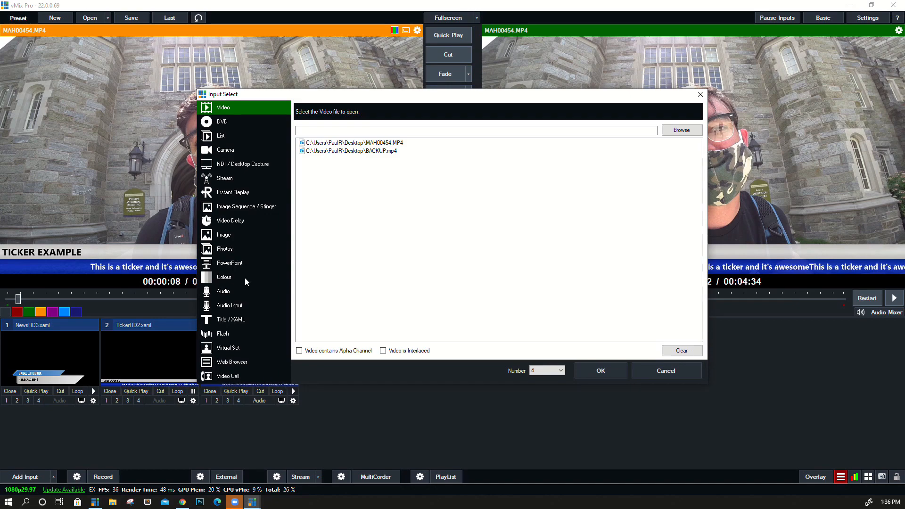
pyautogui.click(230, 320)
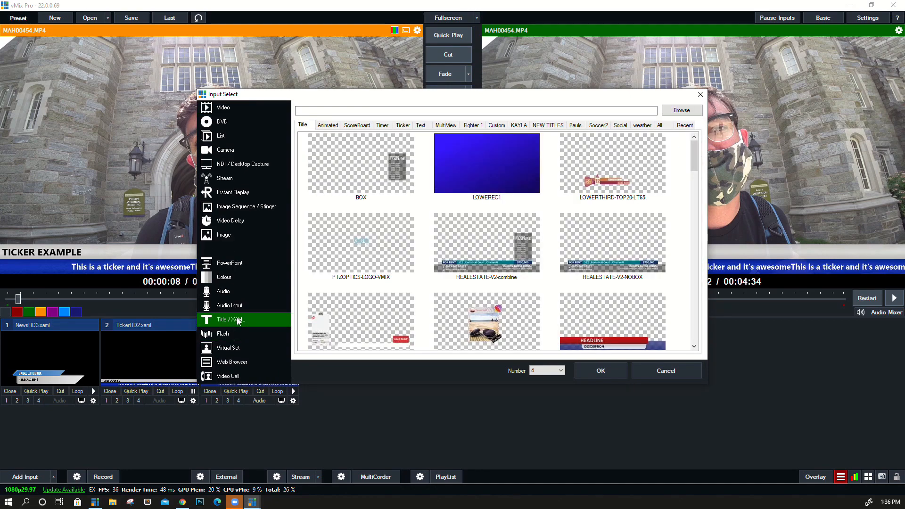
pyautogui.scroll(-3)
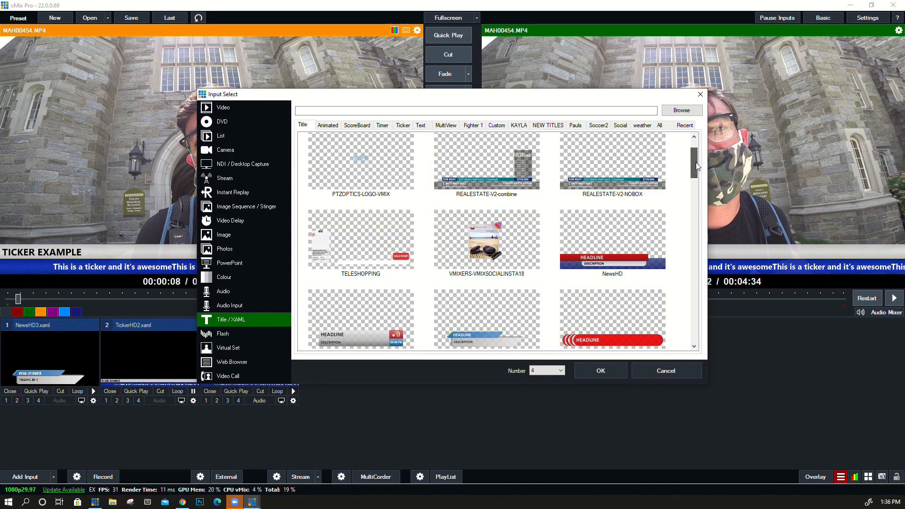
pyautogui.scroll(-3)
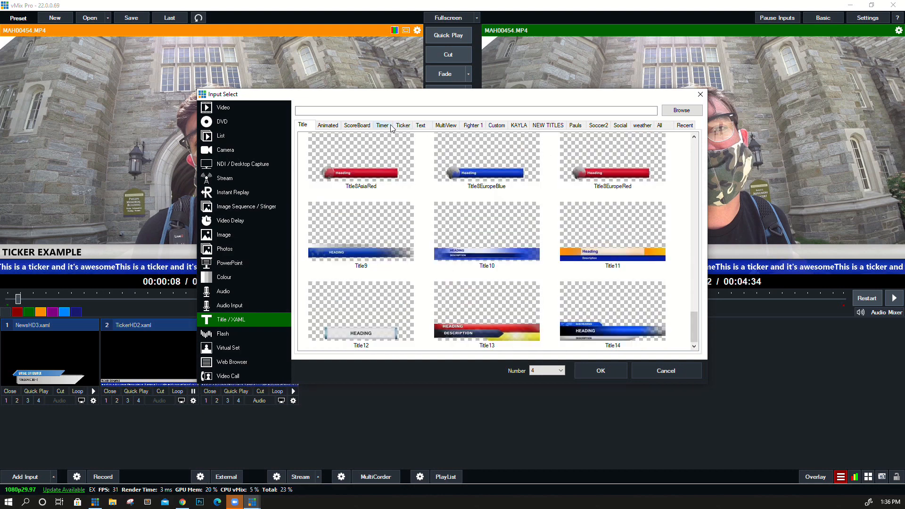
pyautogui.click(382, 126)
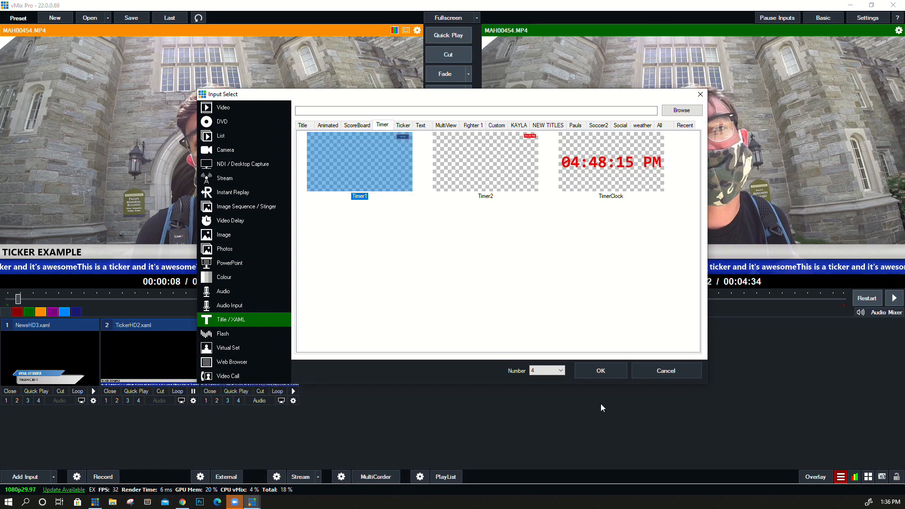
pyautogui.click(599, 370)
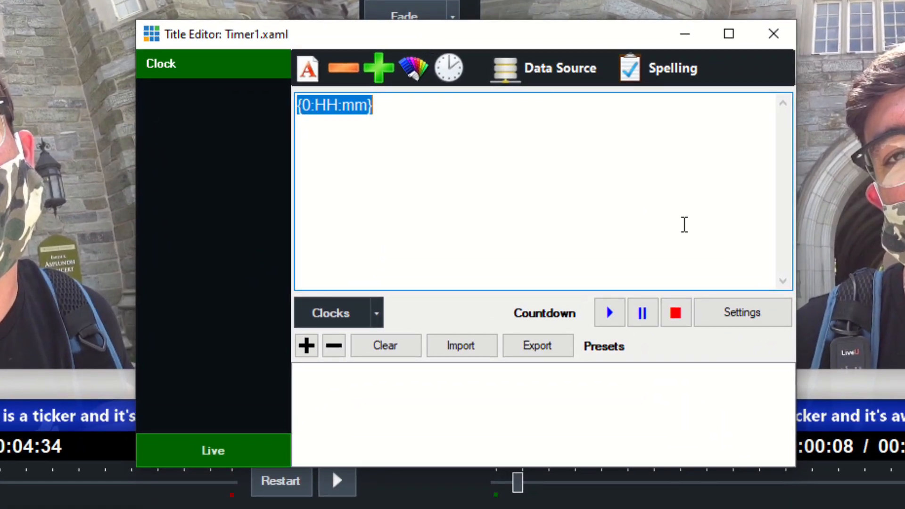
# Adjust the countdown duration in Countdown Settings and try starting the timer
pyautogui.click(742, 312)
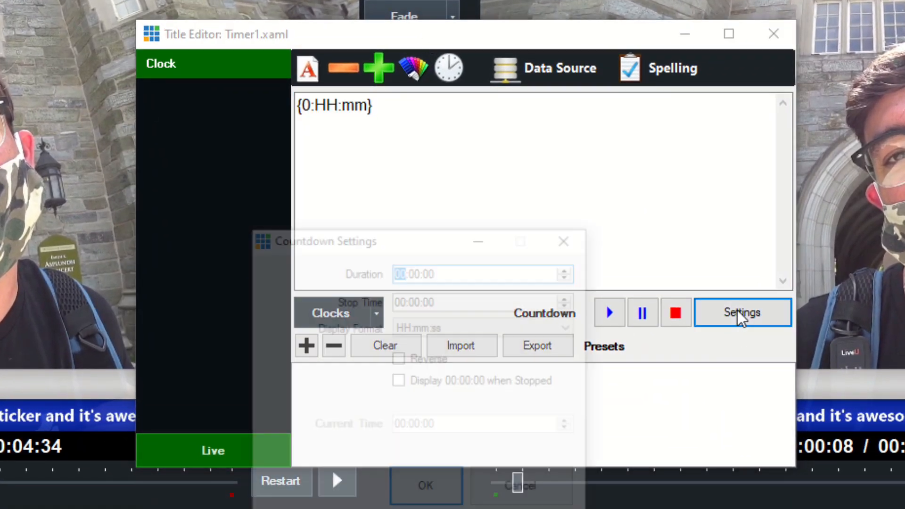
pyautogui.click(742, 312)
pyautogui.write('1')
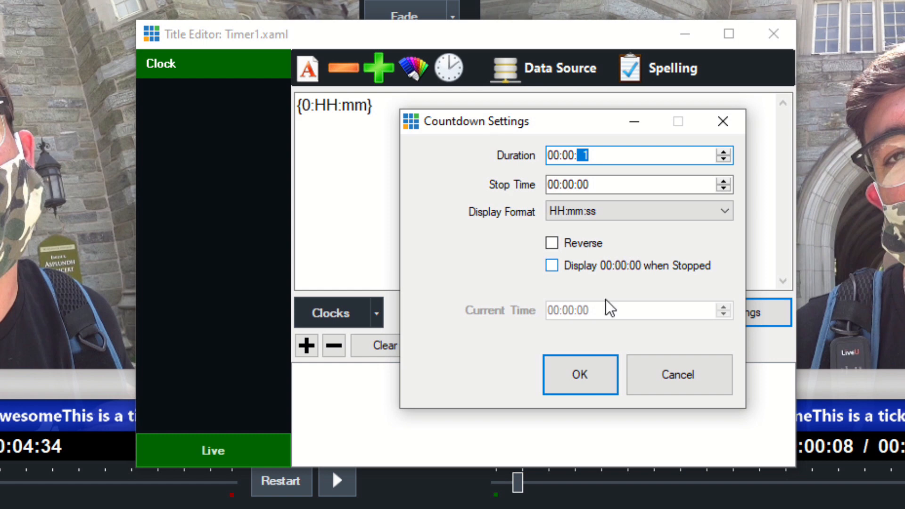
pyautogui.click(580, 374)
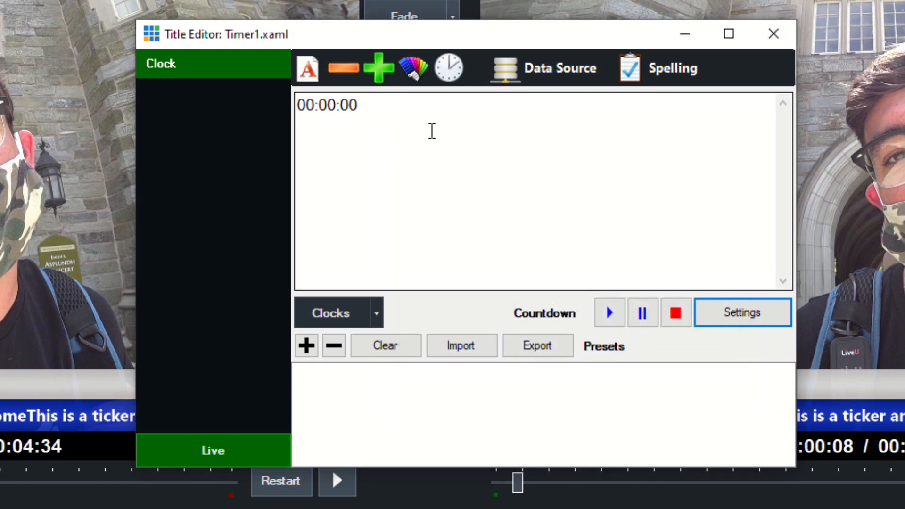
pyautogui.click(609, 312)
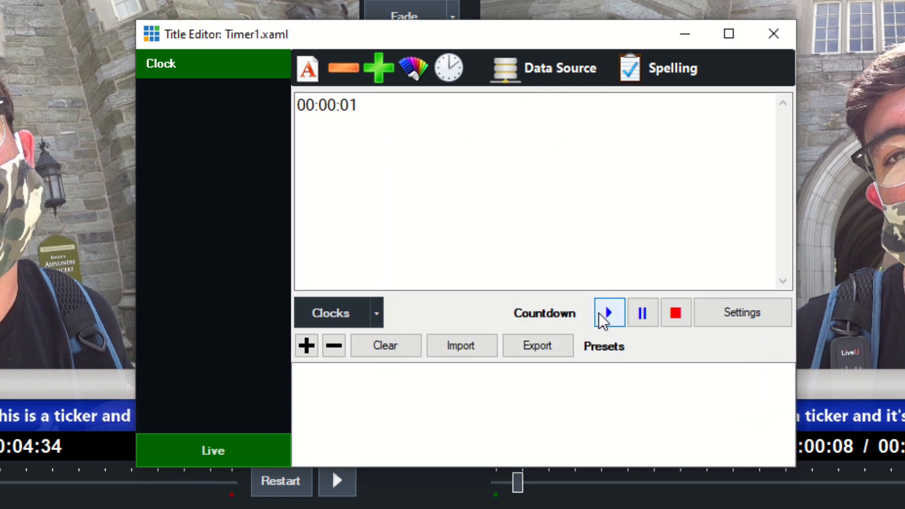
pyautogui.click(609, 312)
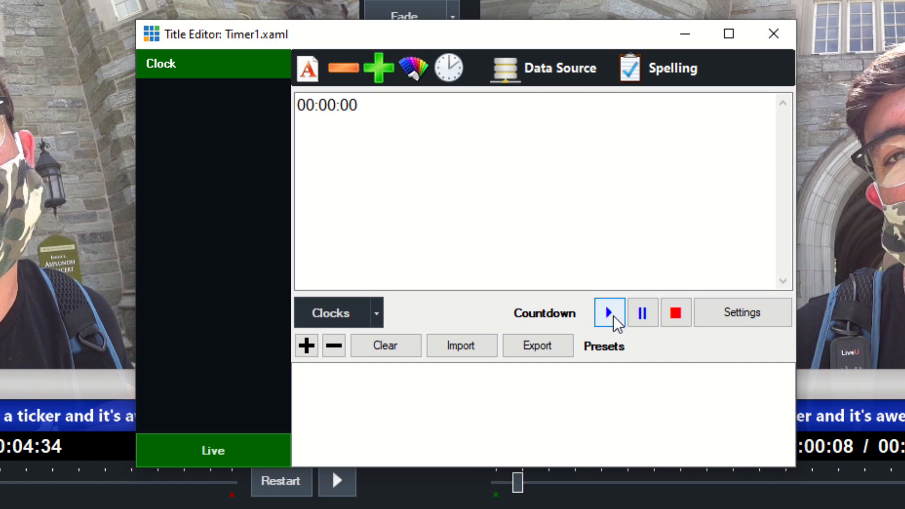
# Confirm the 00:01:00 countdown duration and start the one-minute countdown running
pyautogui.click(742, 312)
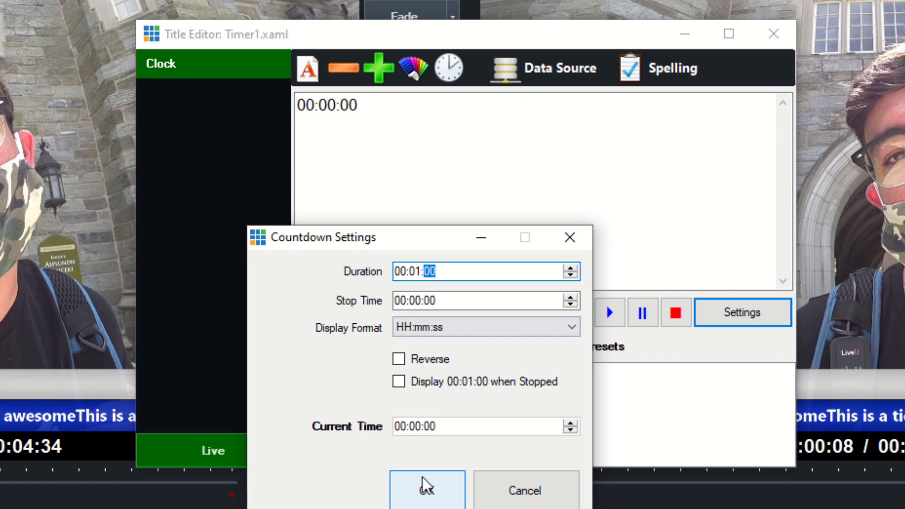
pyautogui.click(426, 490)
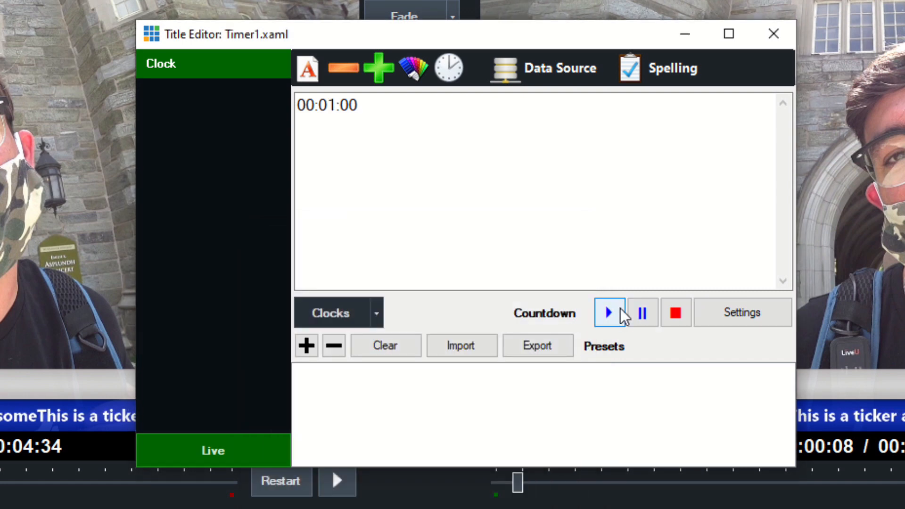
pyautogui.click(609, 312)
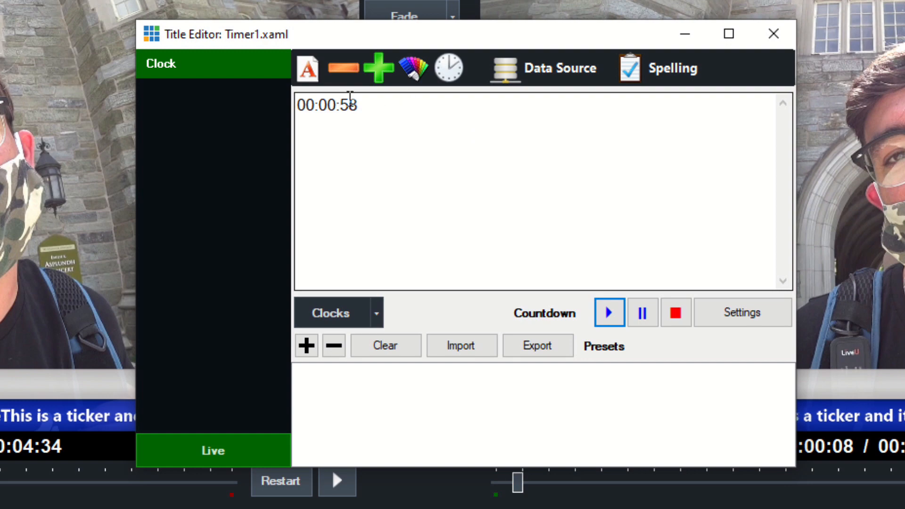
pyautogui.click(773, 34)
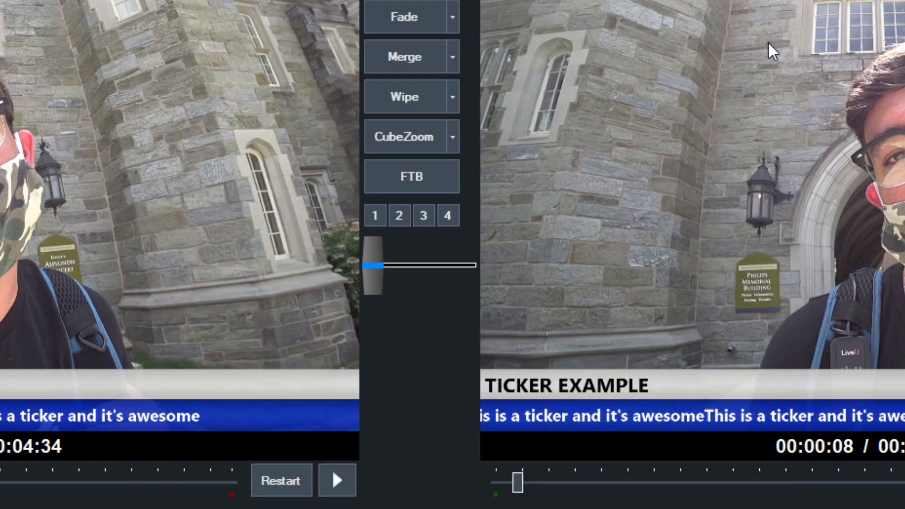
# Send the Timer1 input to an overlay channel so the countdown shows on Output
pyautogui.click(448, 215)
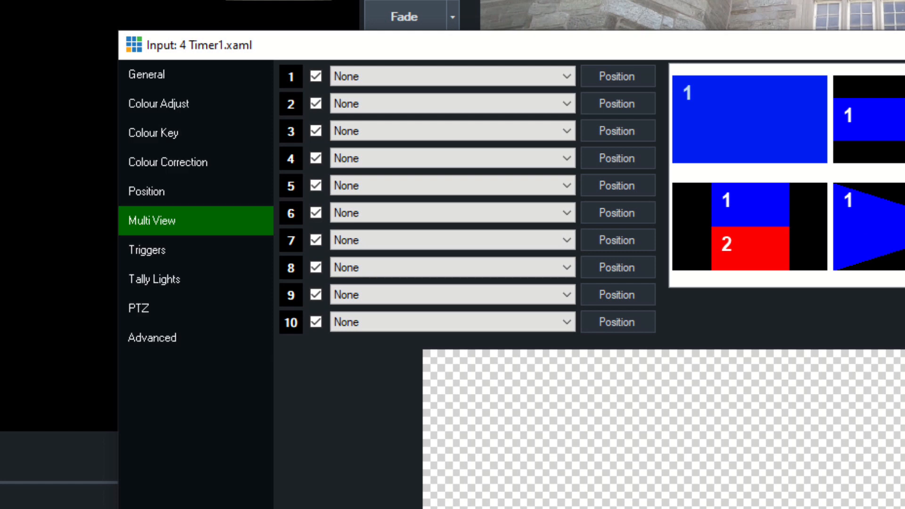
pyautogui.click(147, 191)
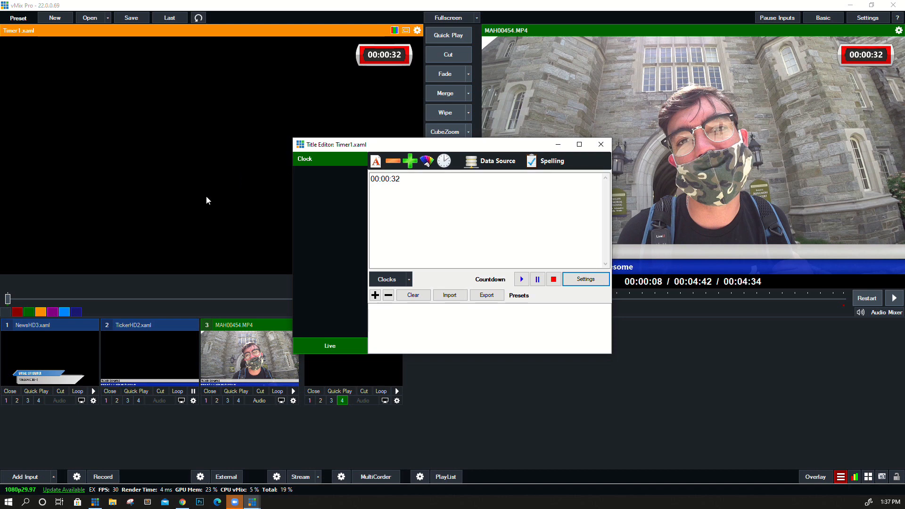
# Set Timer1's Position to Zoom about 2.37 with Pan X/Y placing it top-left
pyautogui.click(600, 143)
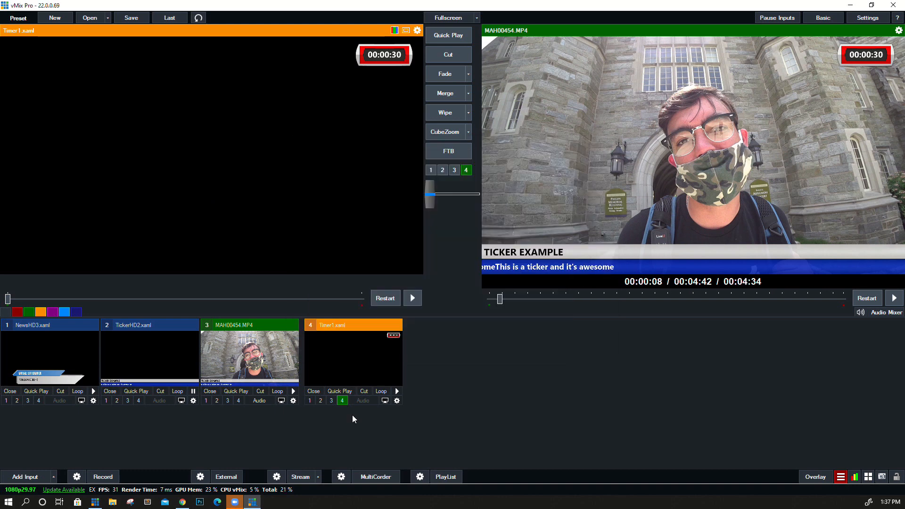
pyautogui.click(397, 399)
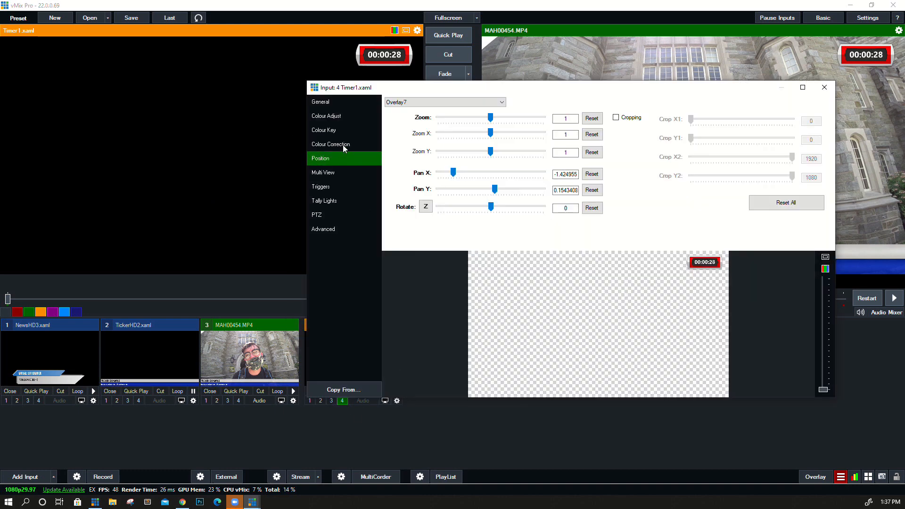
pyautogui.click(444, 102)
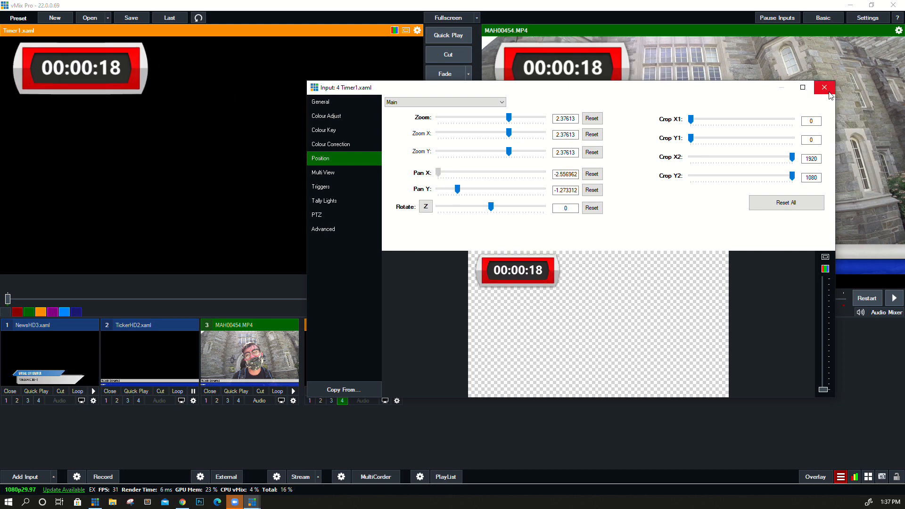
pyautogui.click(824, 87)
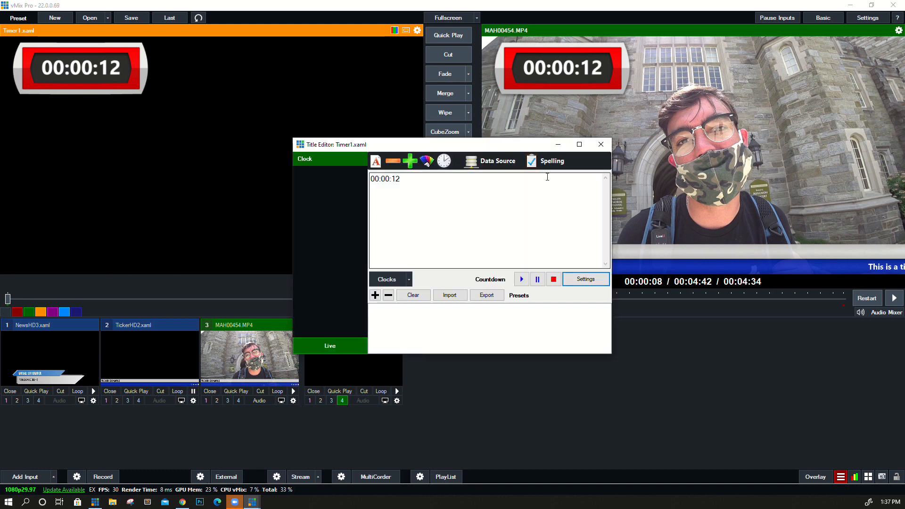
# Start adding a new input from the Title / XAML template category
pyautogui.click(601, 143)
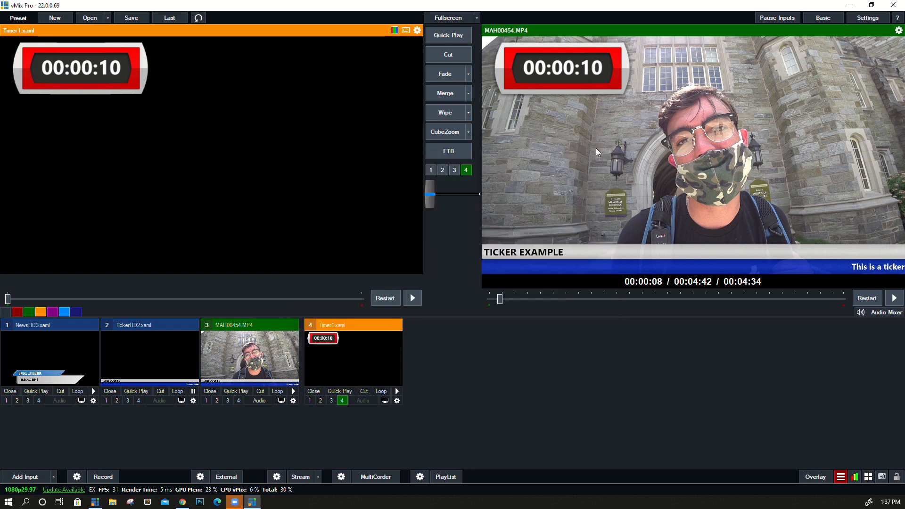
pyautogui.click(26, 476)
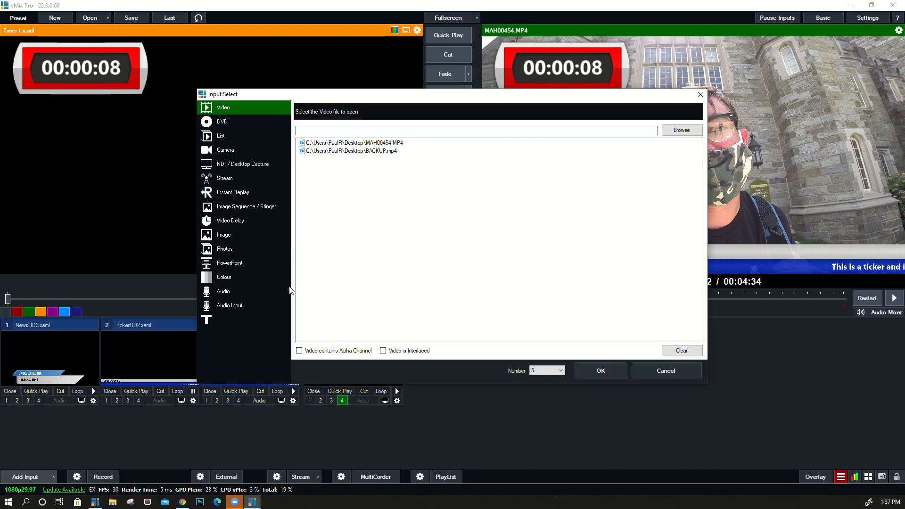
pyautogui.click(206, 320)
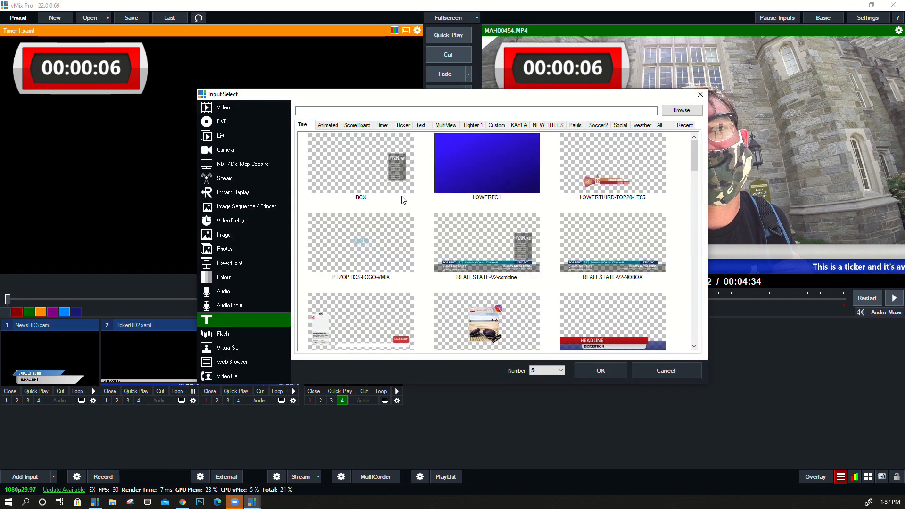